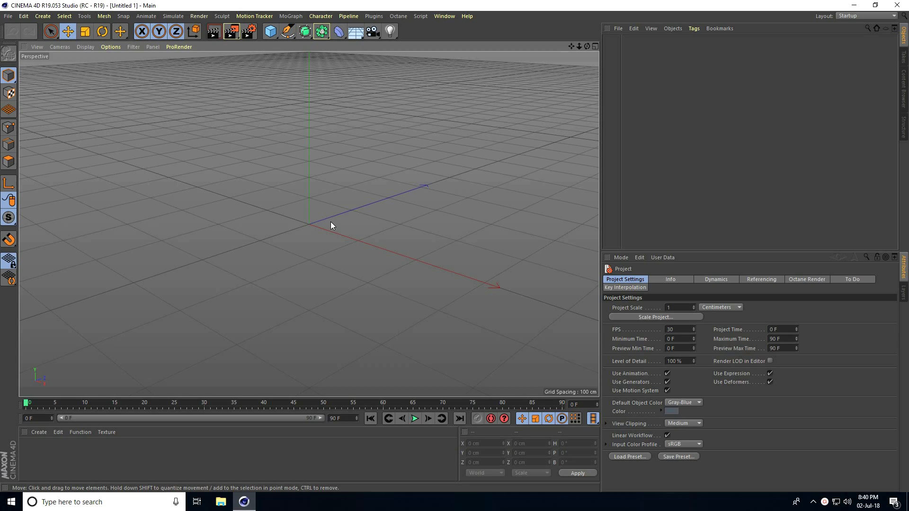
mouse_move(322, 229)
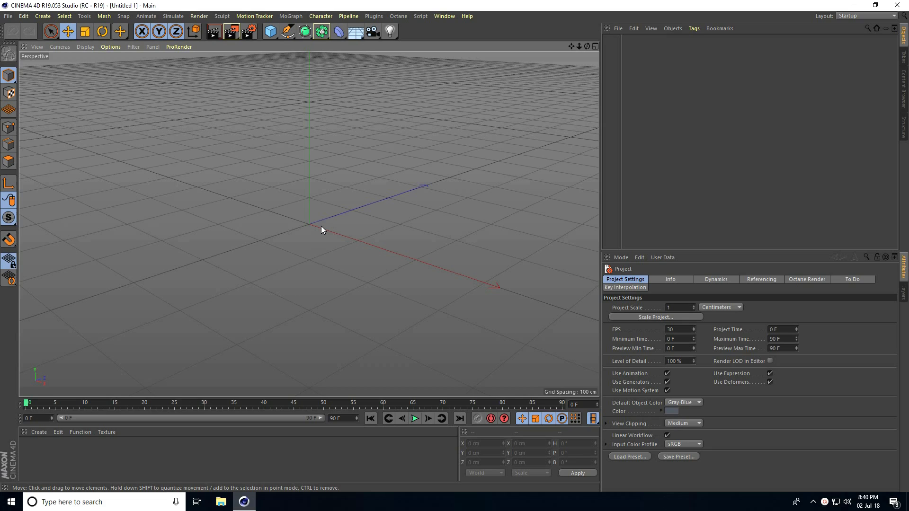
Add a MoText object reading S in Arial Black font
click(291, 16)
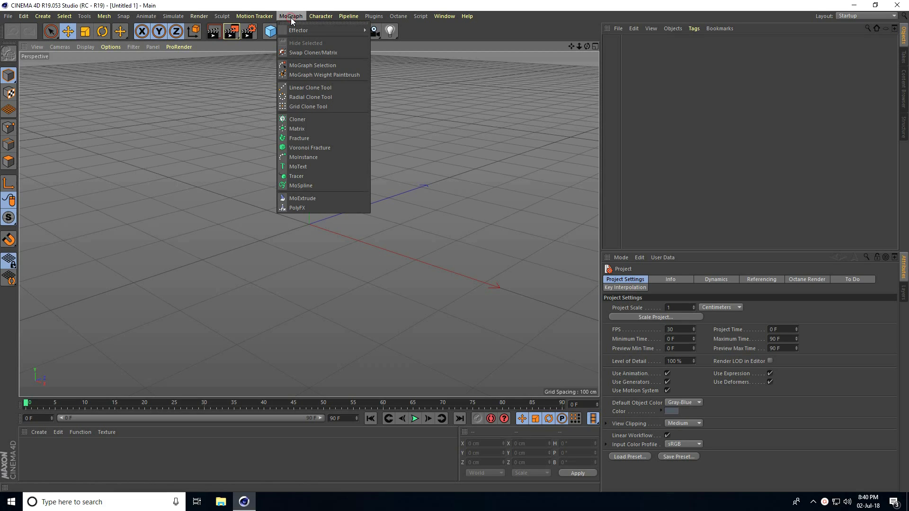
click(297, 167)
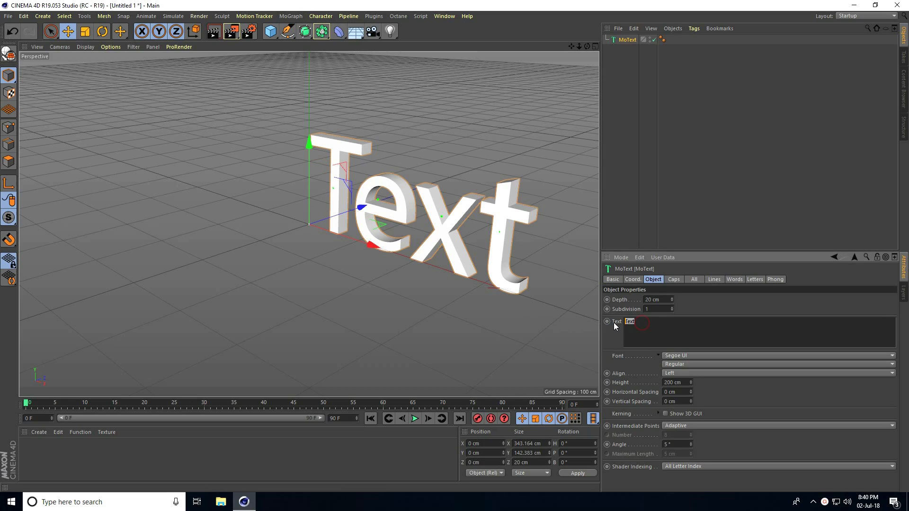
click(776, 373)
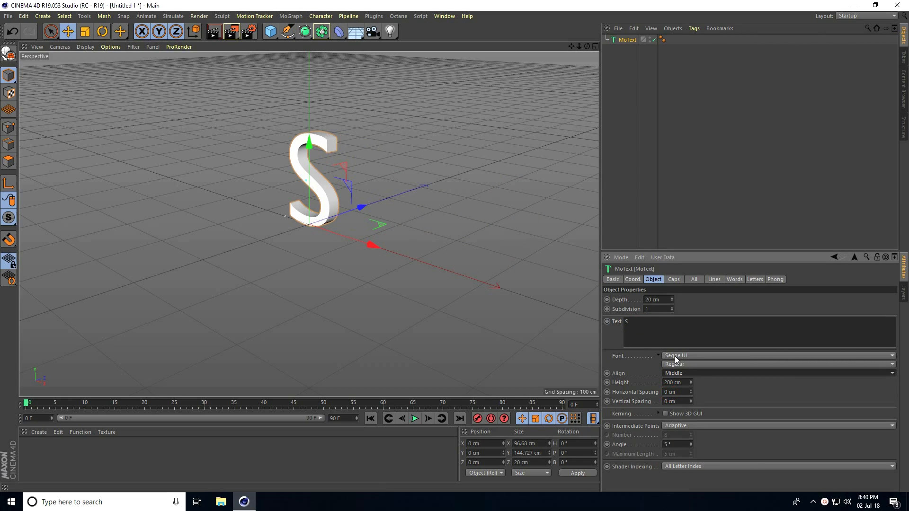
click(776, 355)
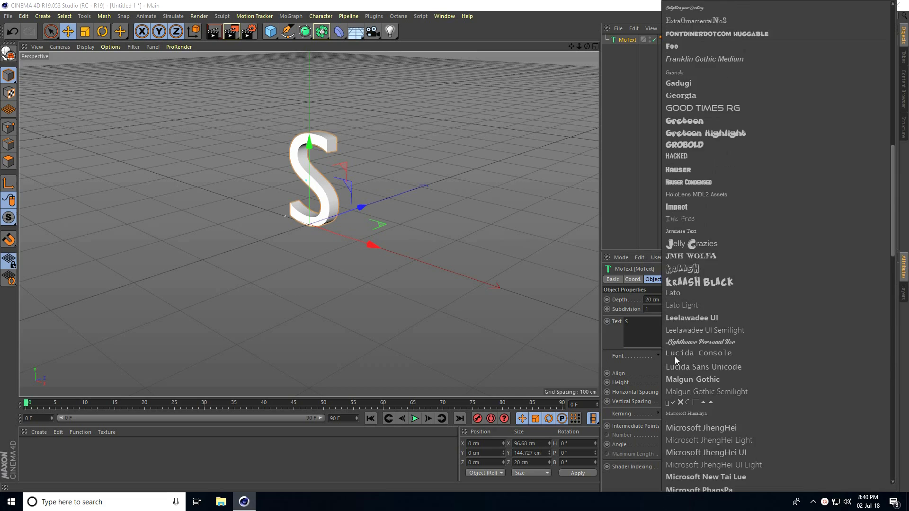
scroll(up, 3)
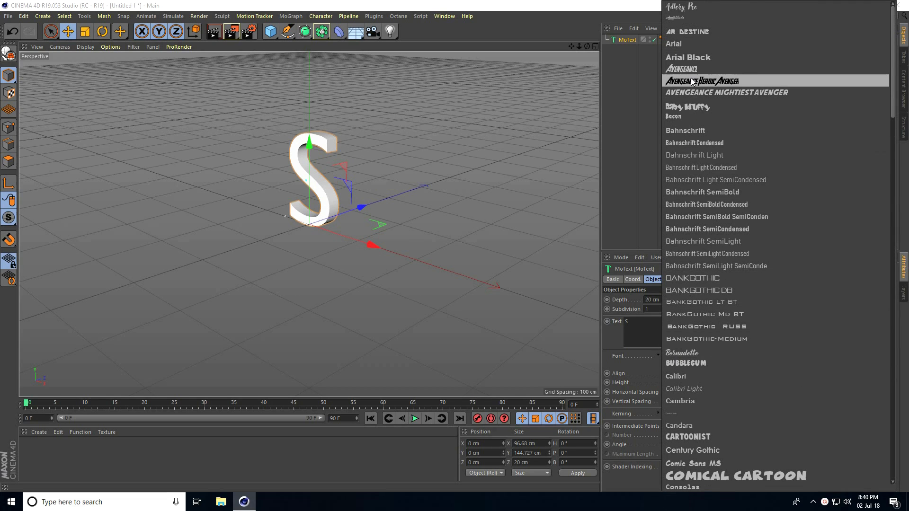
click(688, 57)
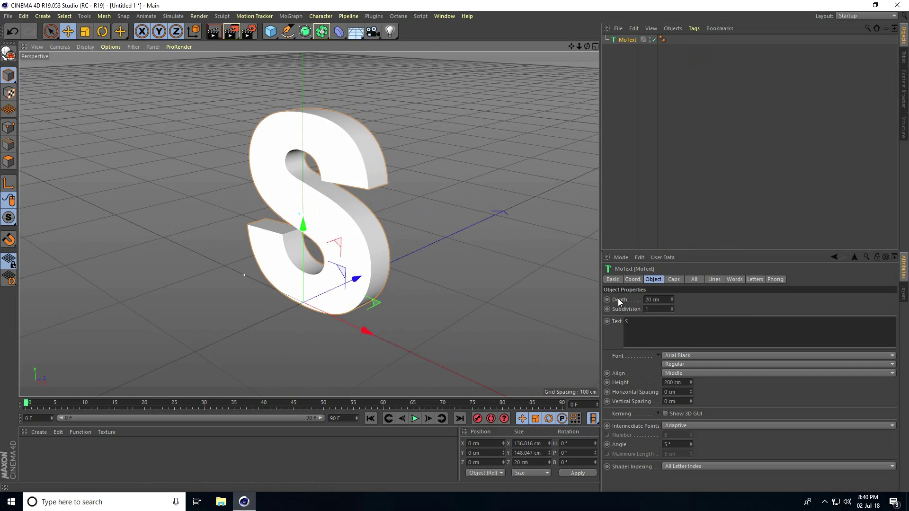
Set the S depth to 40 cm, subdivided intermediate points, and Gouraud Shading (Lines) display
triple_click(658, 299)
text(40)
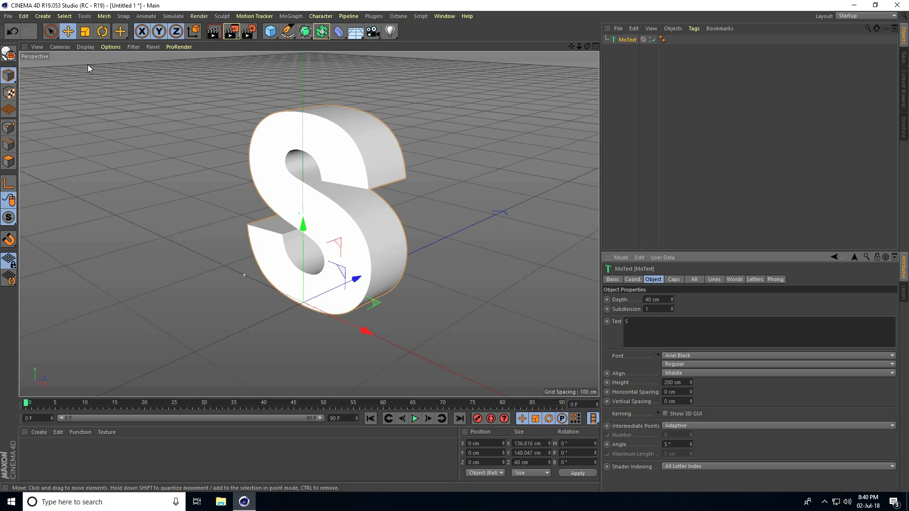
click(84, 47)
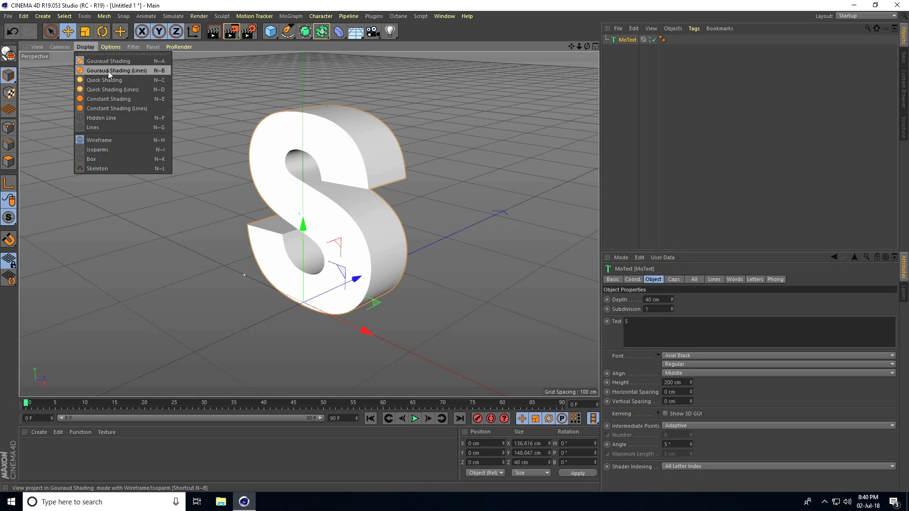
click(116, 70)
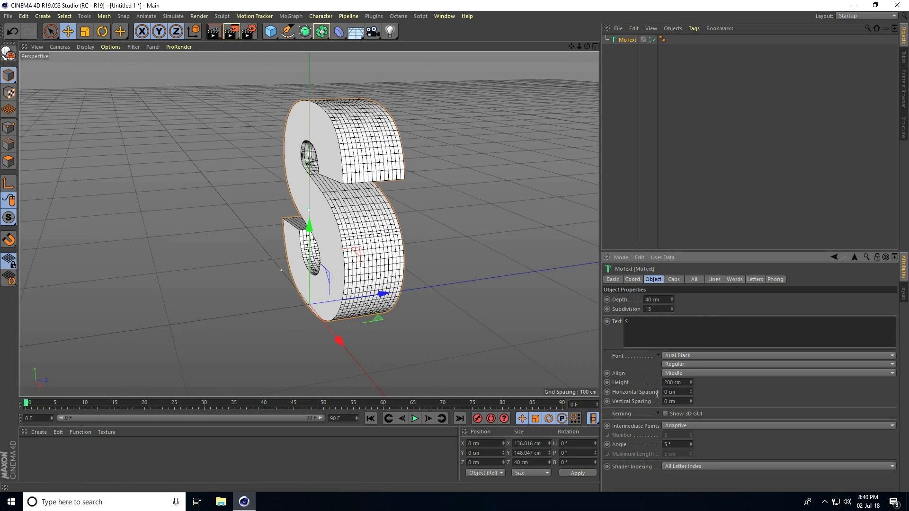
click(776, 425)
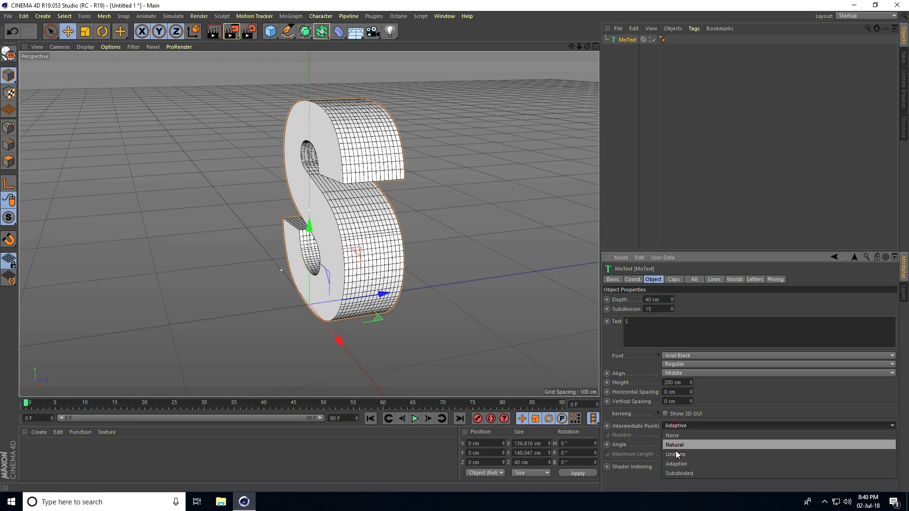
click(679, 473)
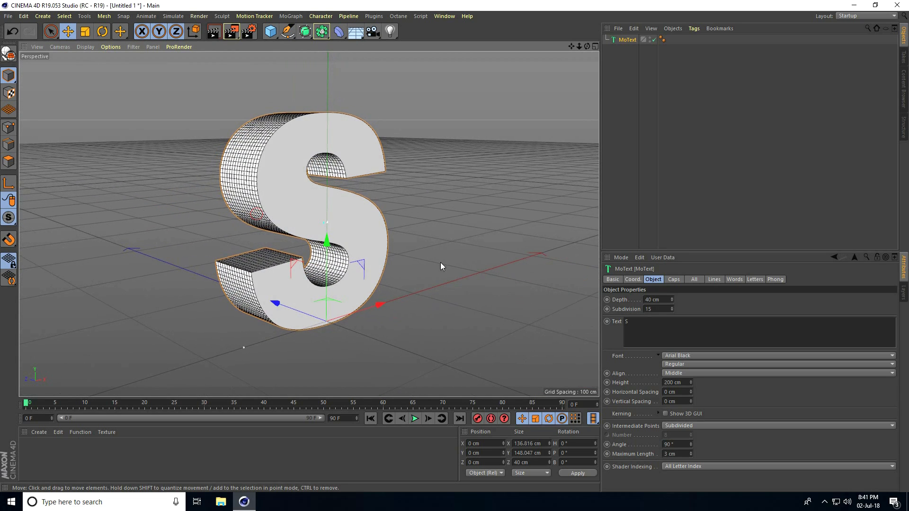
Cap the S with quadrangles on a regular 3 cm grid
click(673, 278)
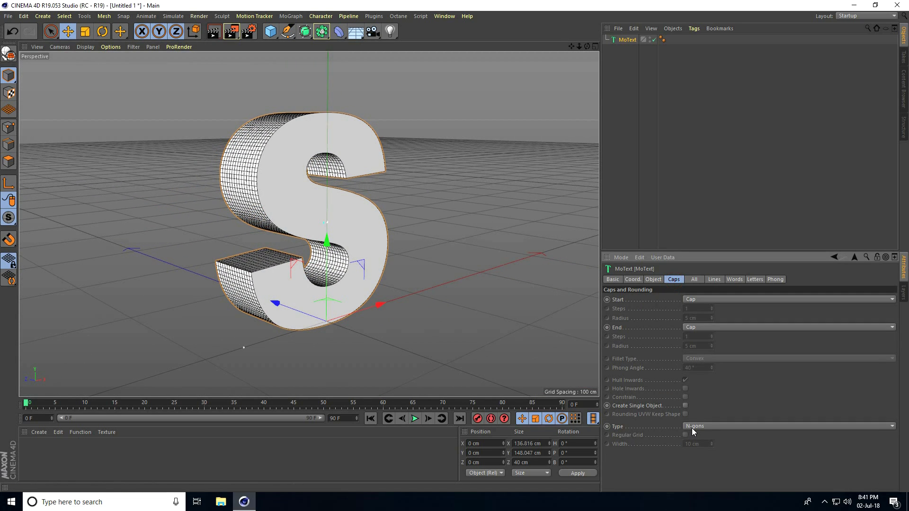
click(789, 426)
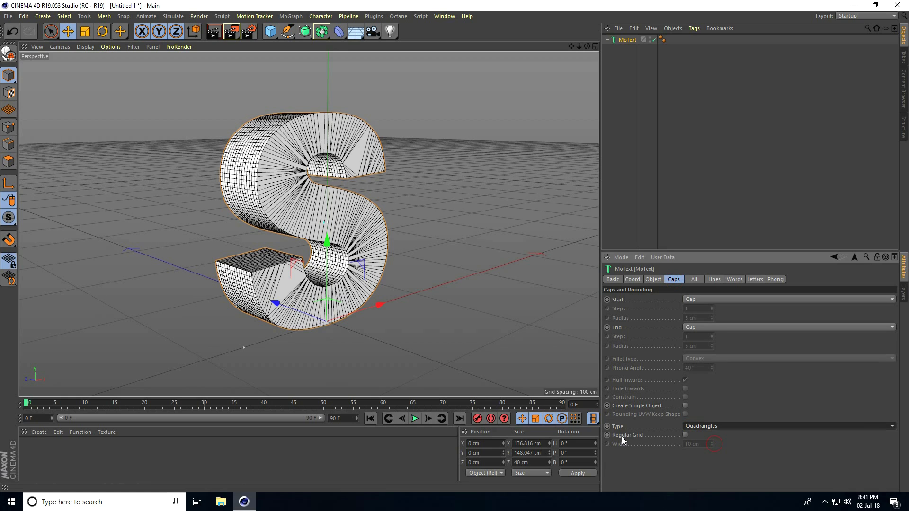
click(686, 436)
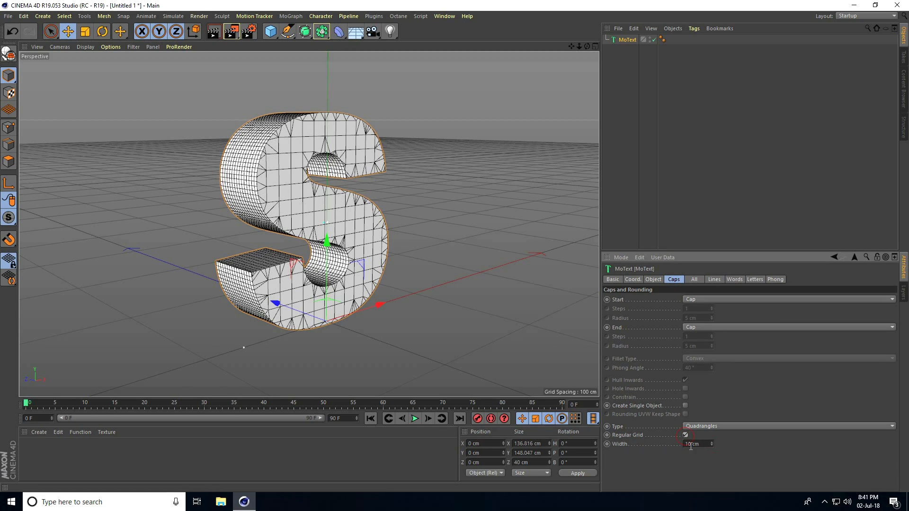
text(3 cm)
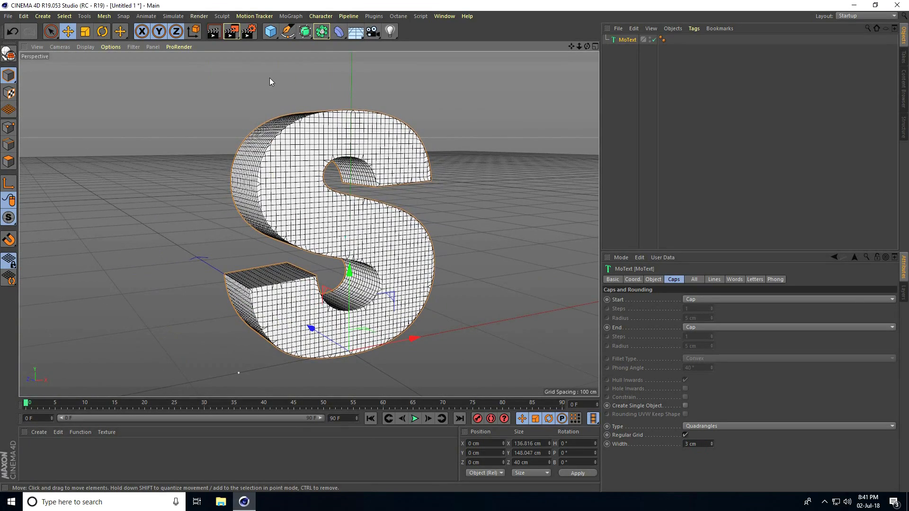
Add a torus and scale, move and rotate it into a tilted ring around the S
click(270, 31)
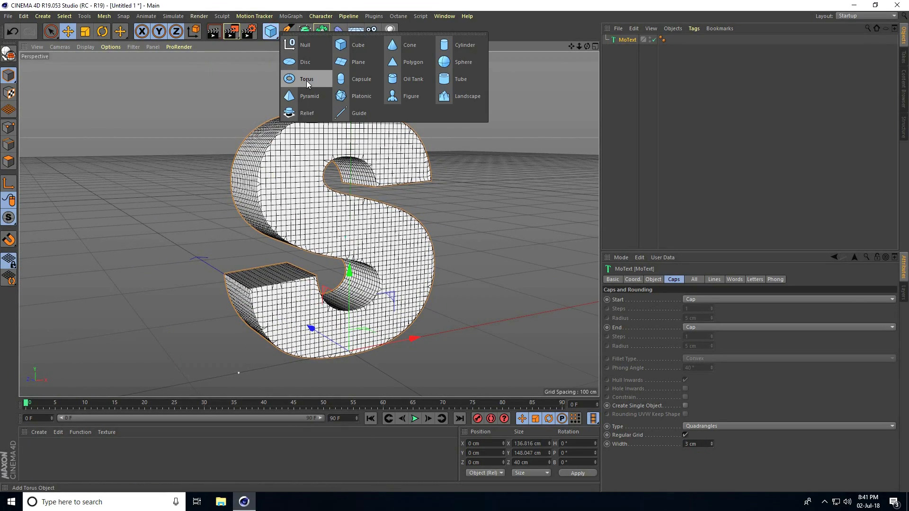
click(306, 79)
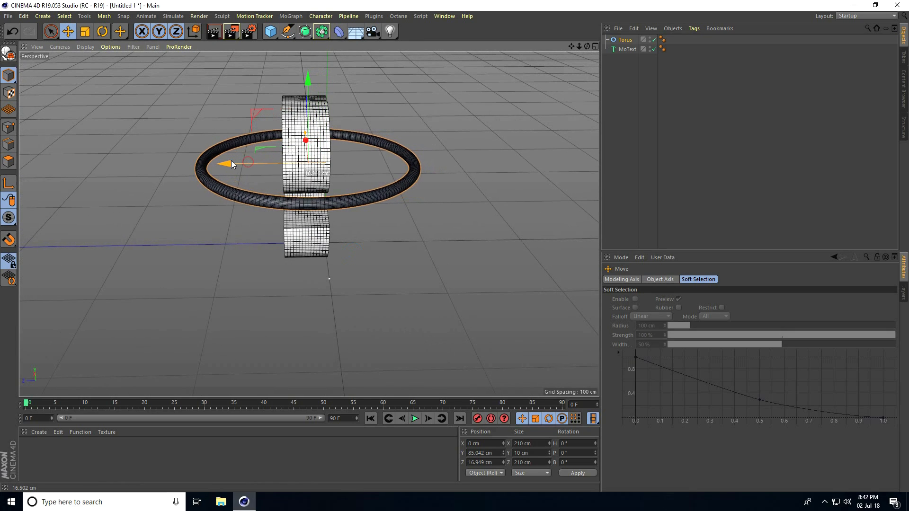
click(102, 31)
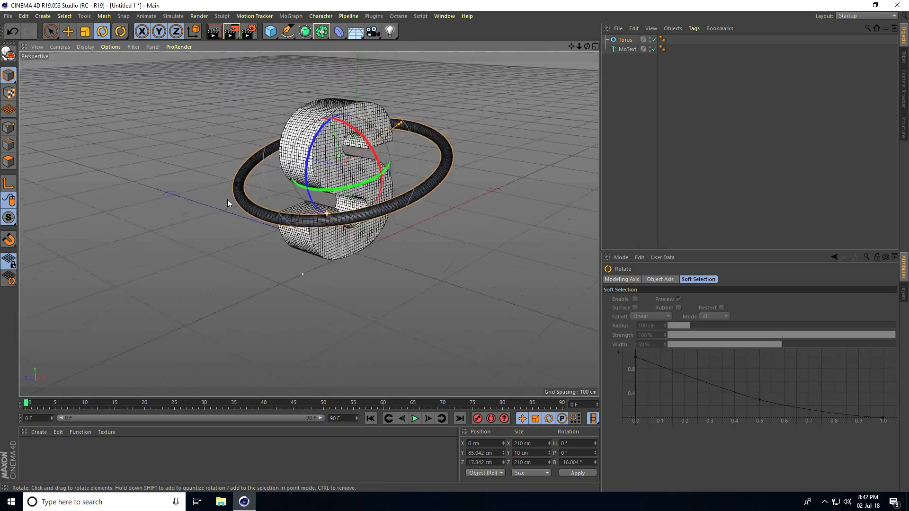
click(68, 31)
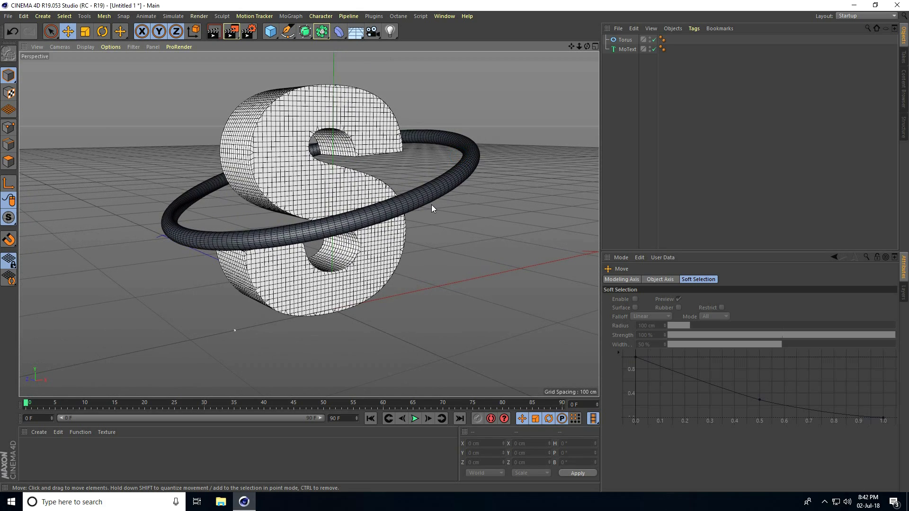
click(9, 16)
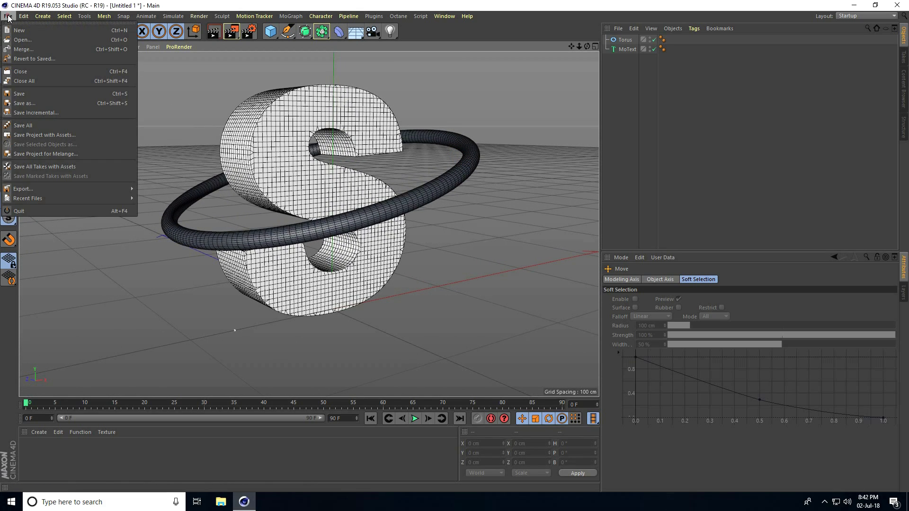
click(22, 40)
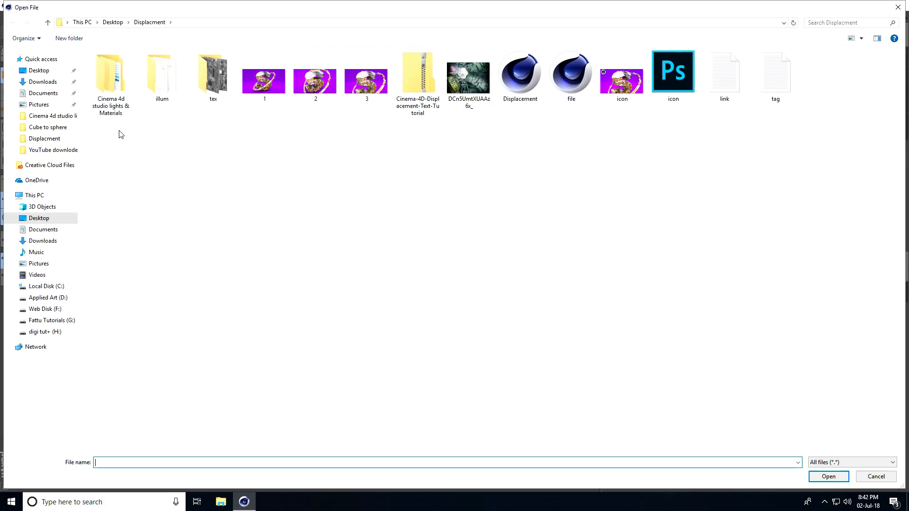
double_click(110, 73)
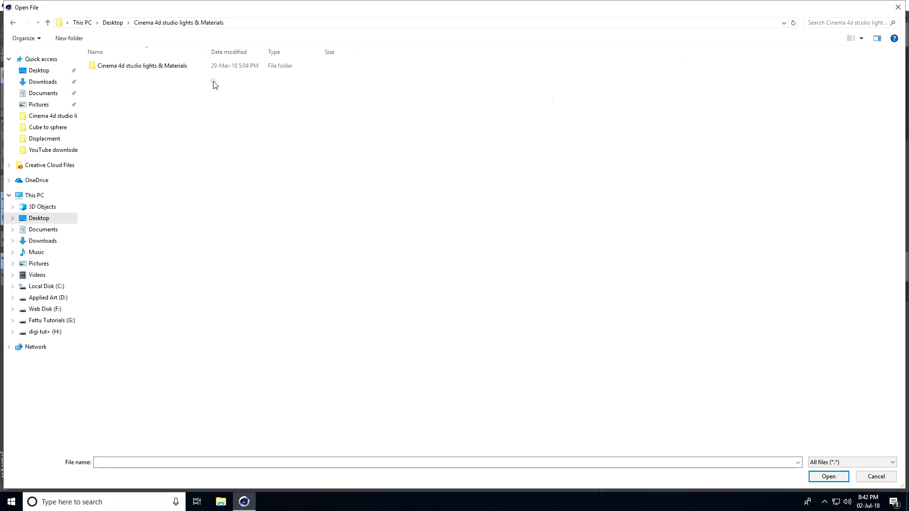
double_click(141, 66)
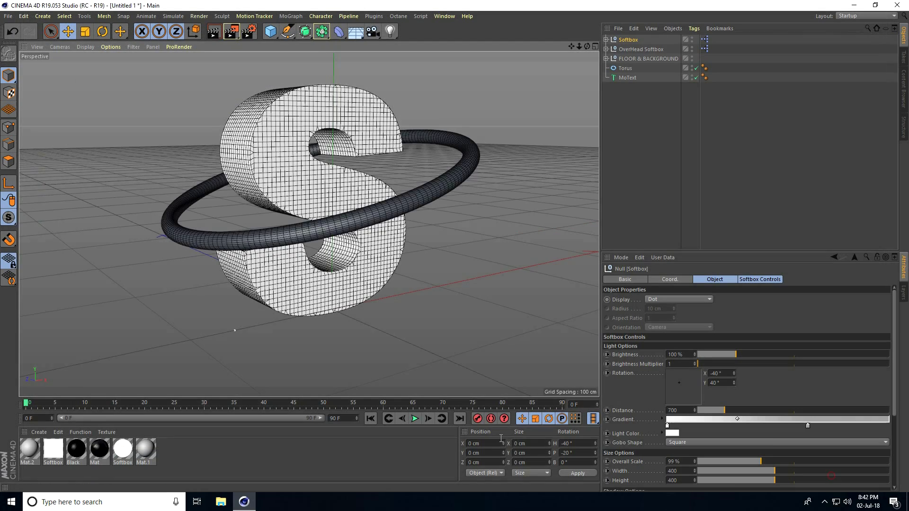
click(626, 68)
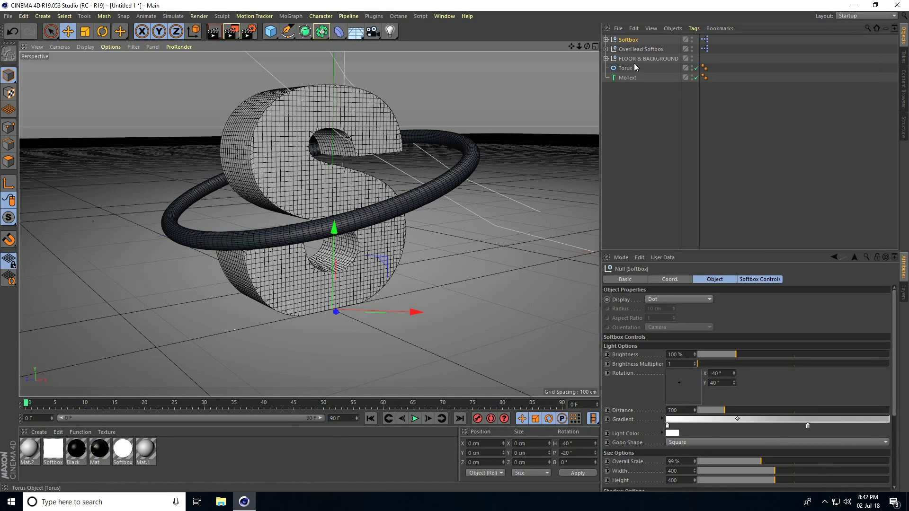
click(647, 58)
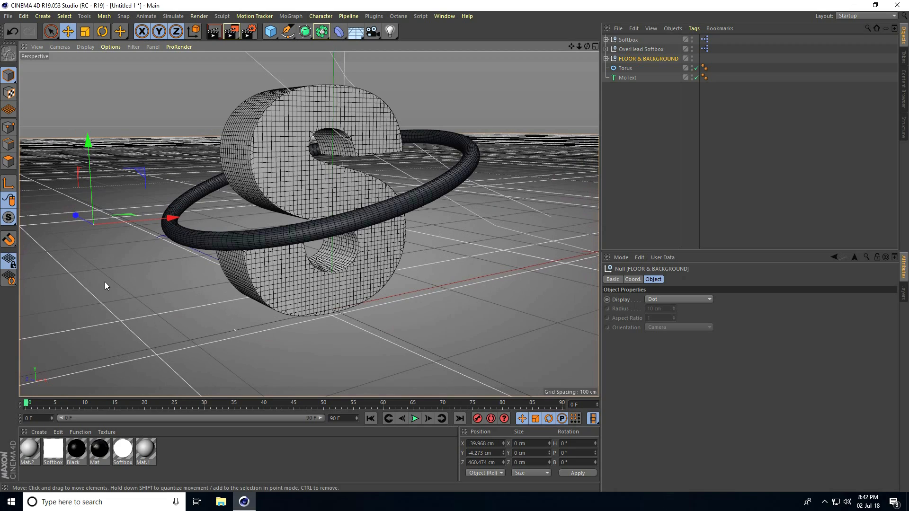
mouse_move(26, 433)
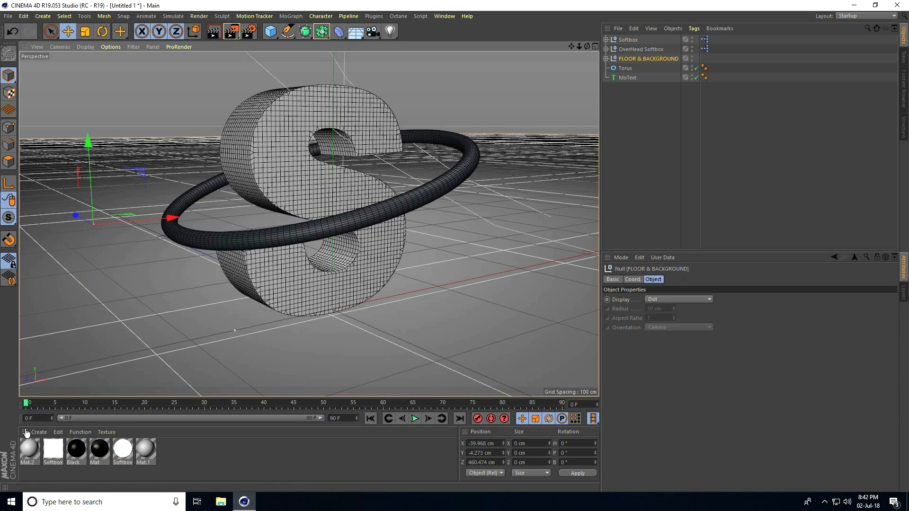
Load the MercyMat material library and expand its FLOOR & BACKGROUND group
click(37, 432)
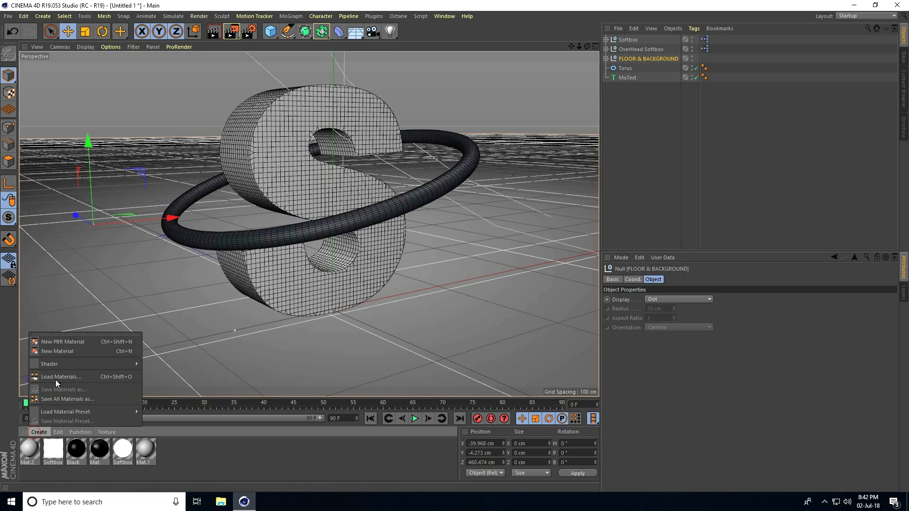
click(60, 376)
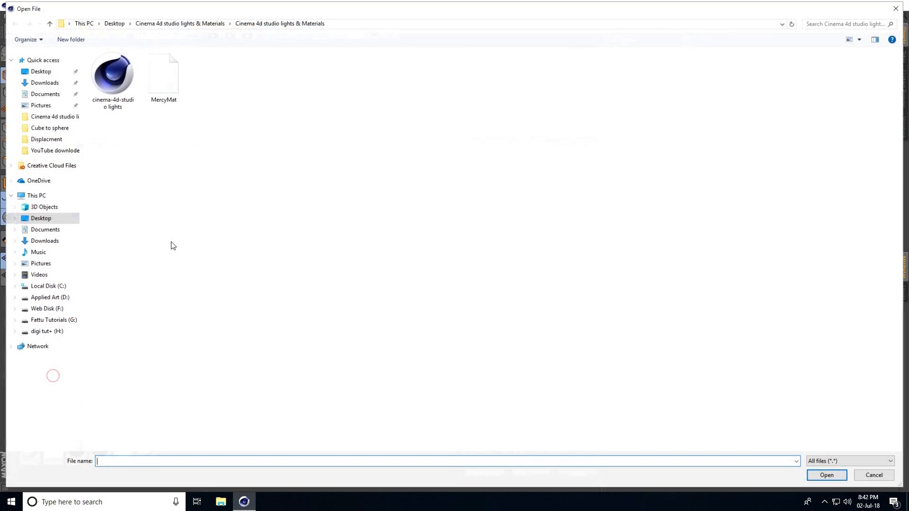
click(162, 73)
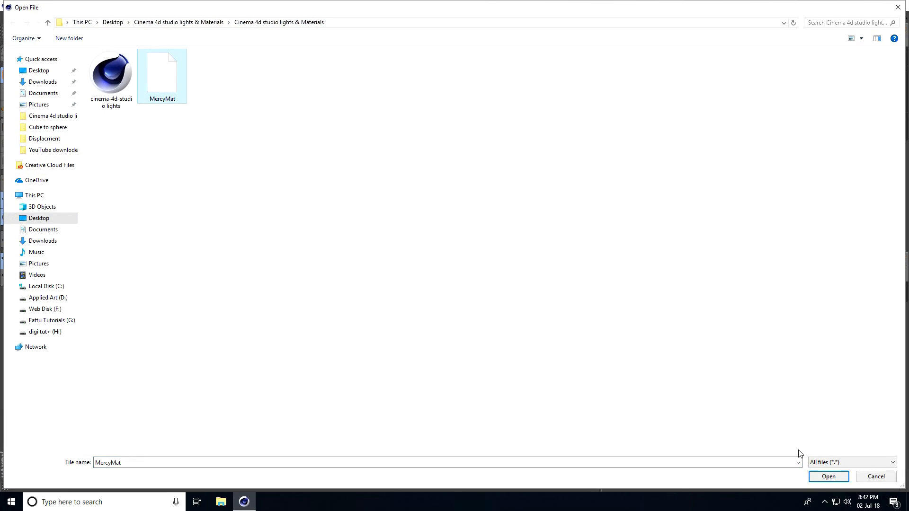
click(827, 476)
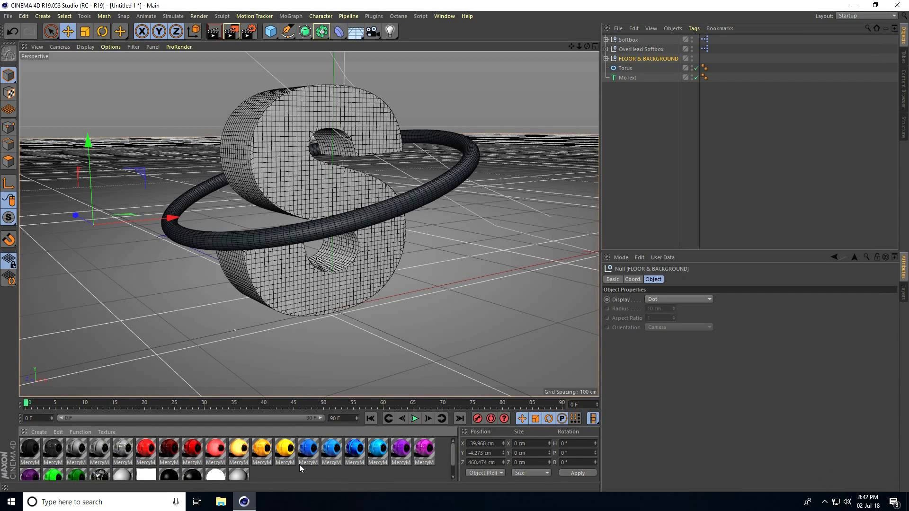
mouse_move(249, 352)
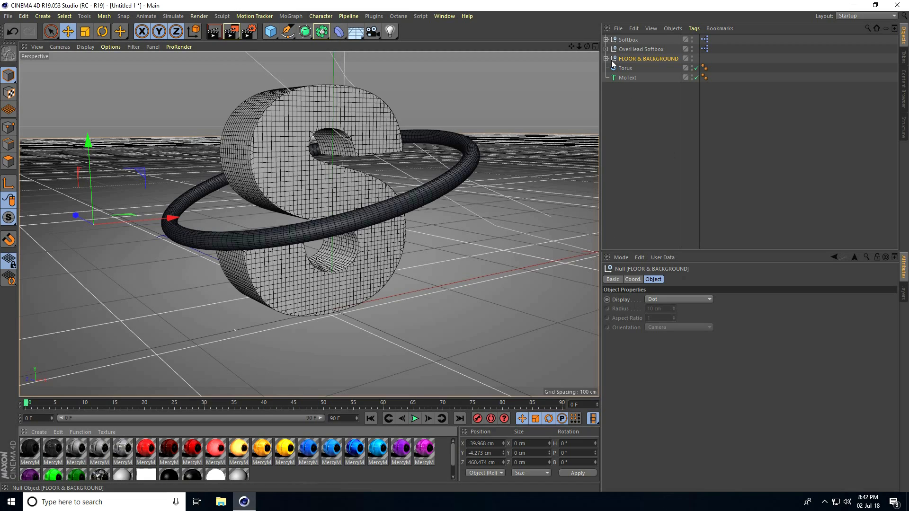
click(714, 87)
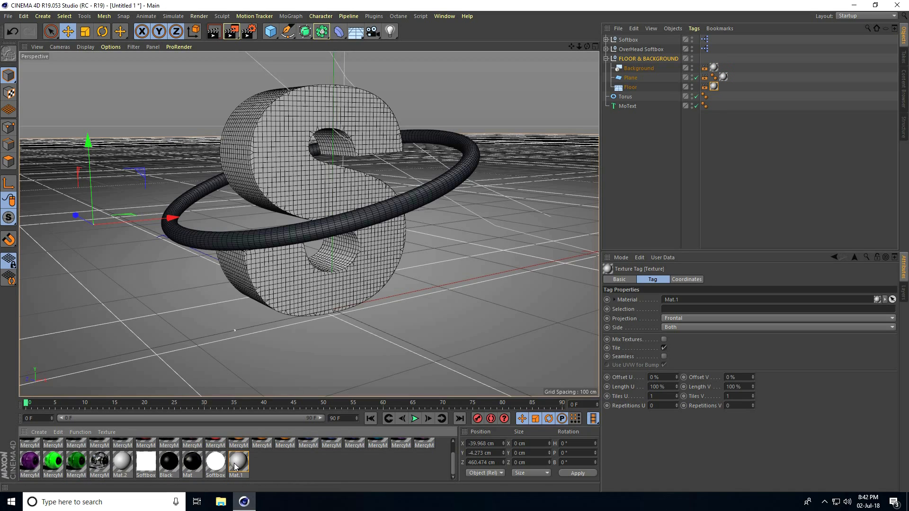
Set both gradient knots of the Mat.1 floor material to purple
double_click(237, 460)
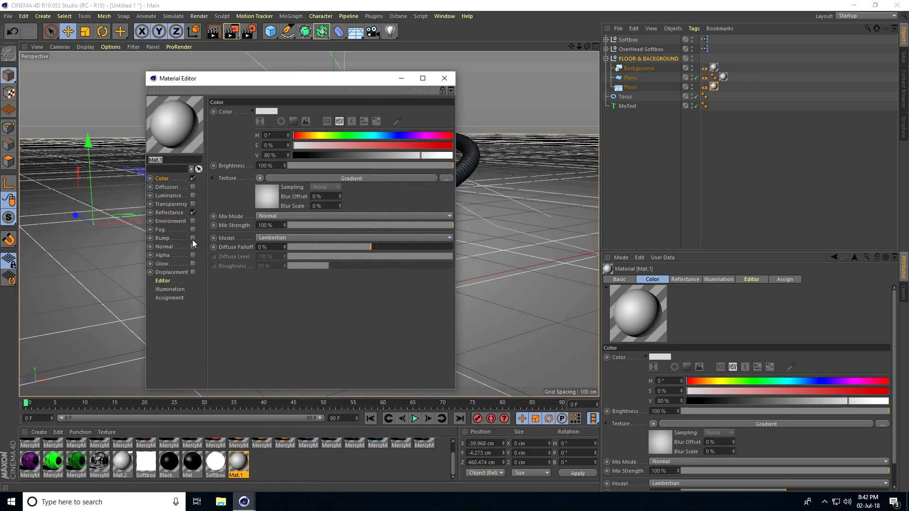
click(446, 178)
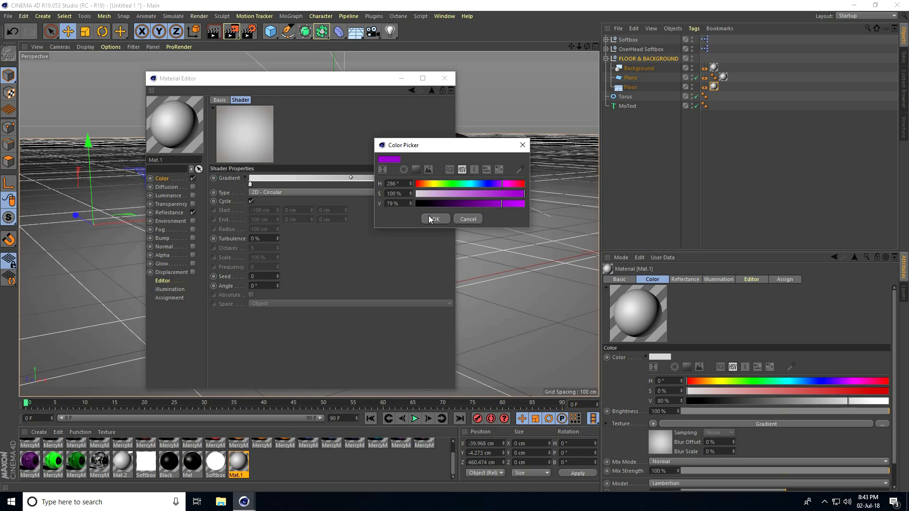
click(434, 219)
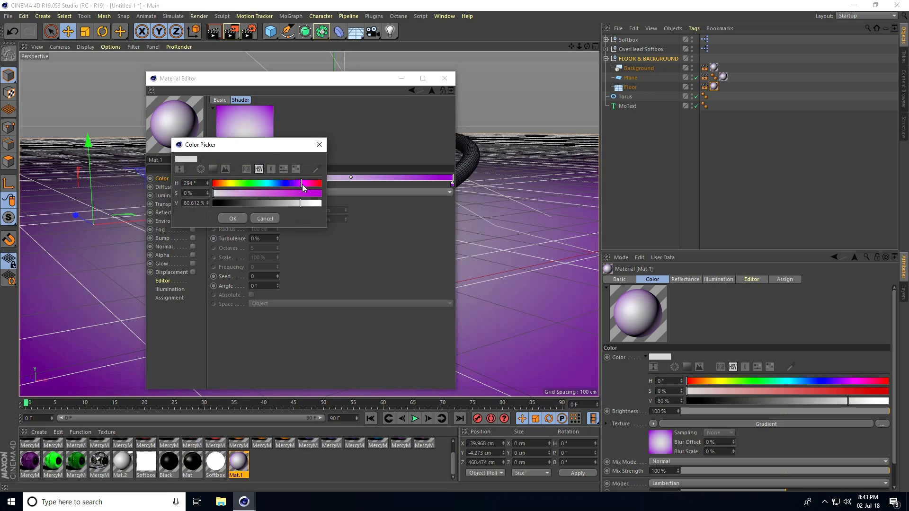
drag(304, 182, 300, 182)
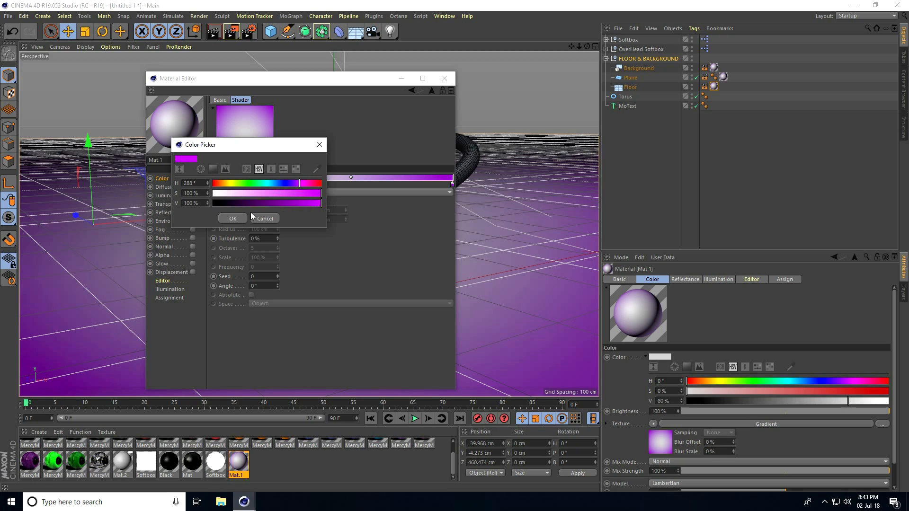
click(232, 218)
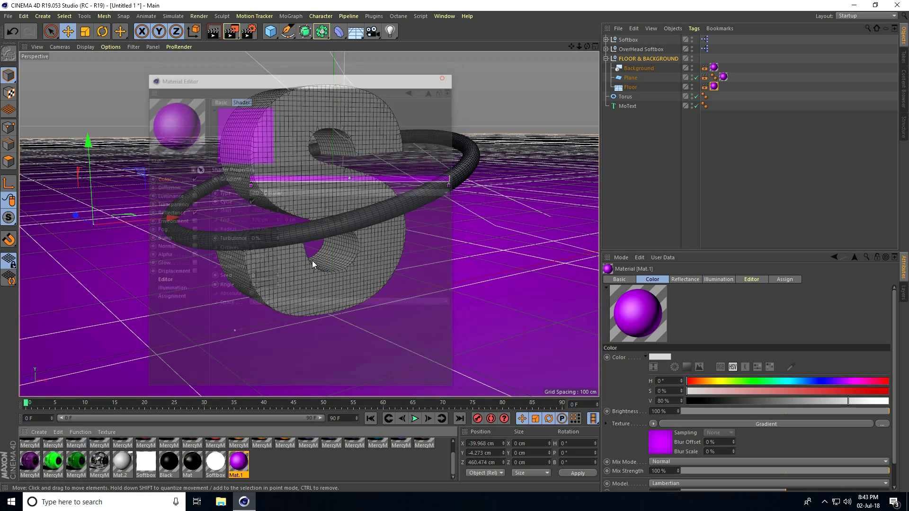
click(442, 80)
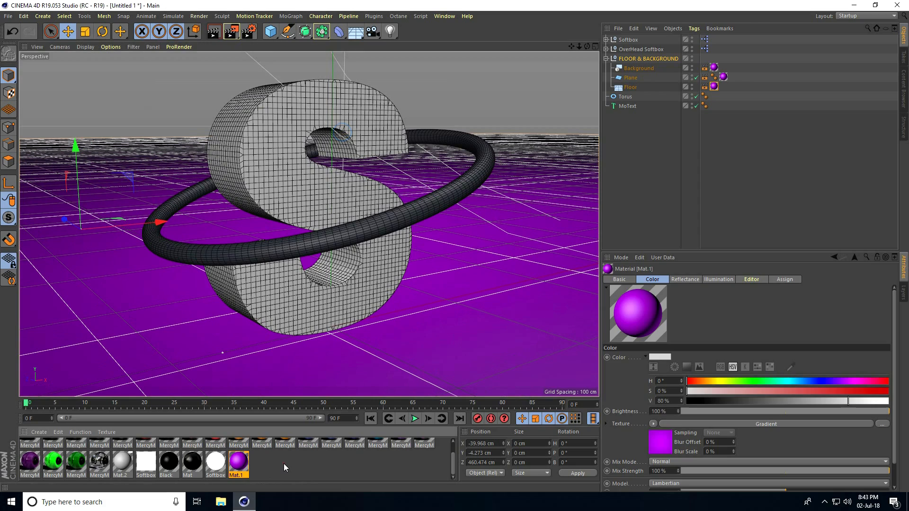
Apply the white MercyMP material to the letter S and the torus ring
click(122, 452)
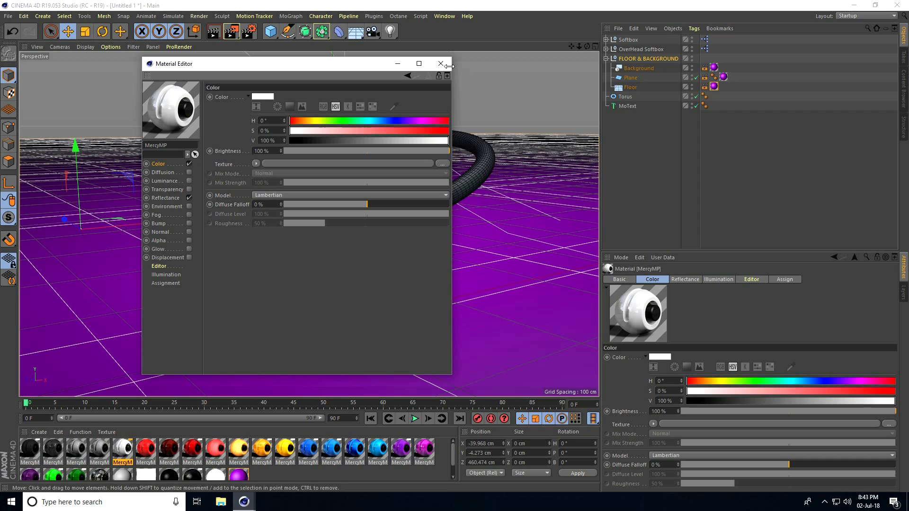
click(440, 64)
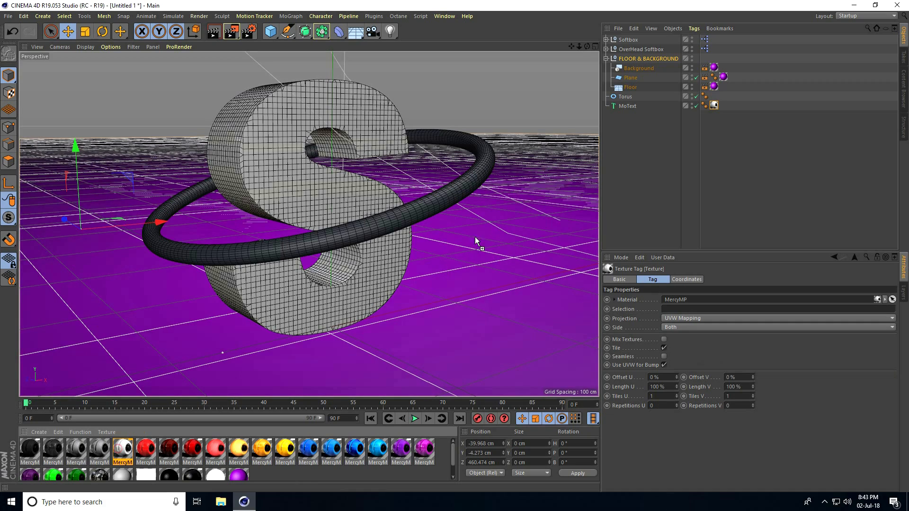
click(626, 97)
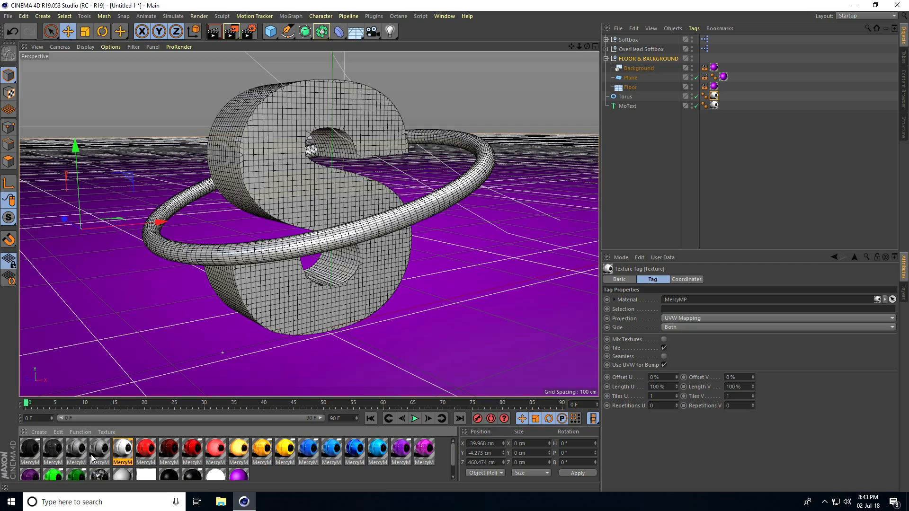
Enable sub-polygon, rounded displacement on the white material driven by a Noise texture
double_click(76, 451)
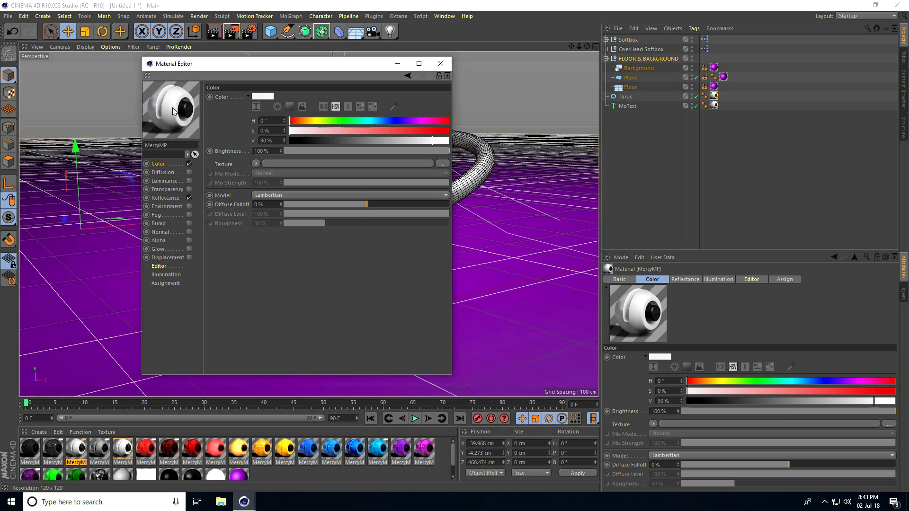
mouse_move(169, 262)
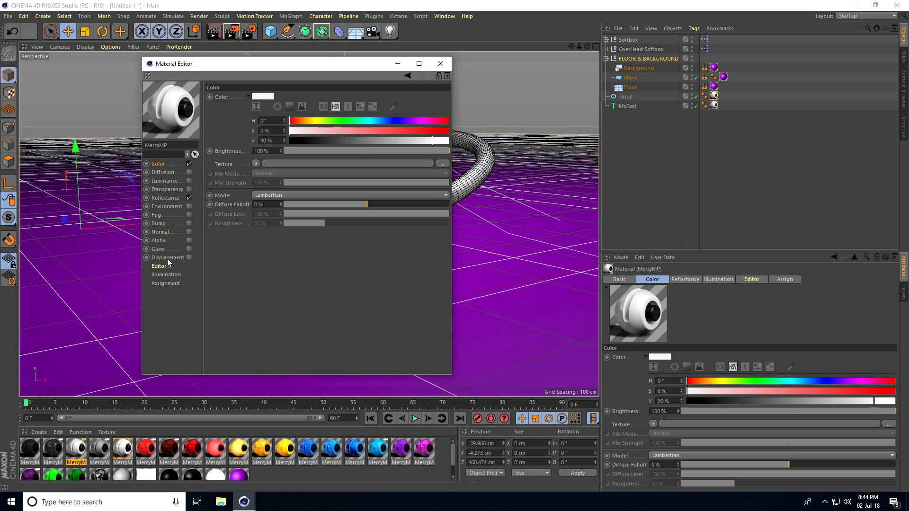
mouse_move(190, 260)
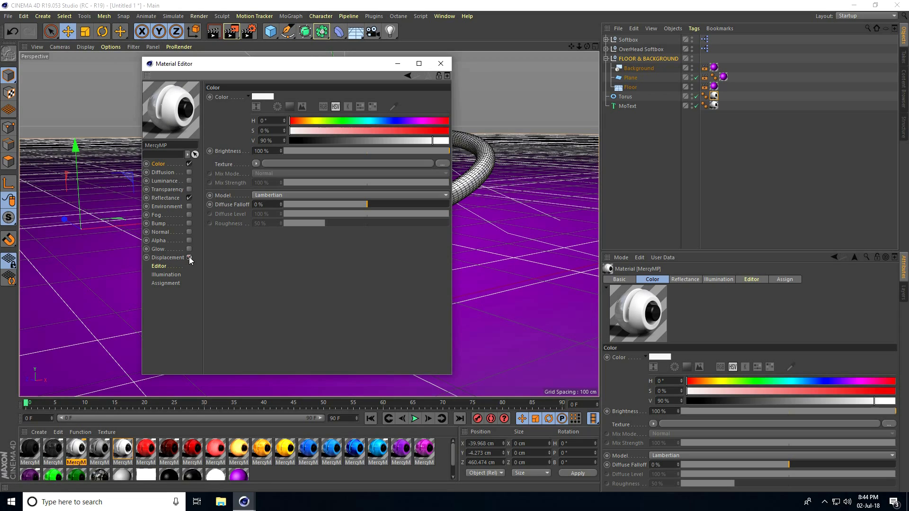
click(147, 256)
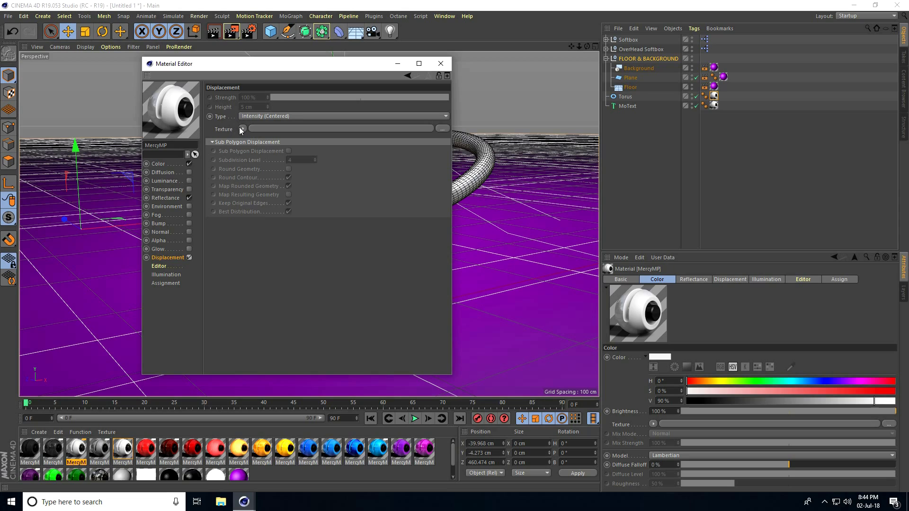
click(242, 128)
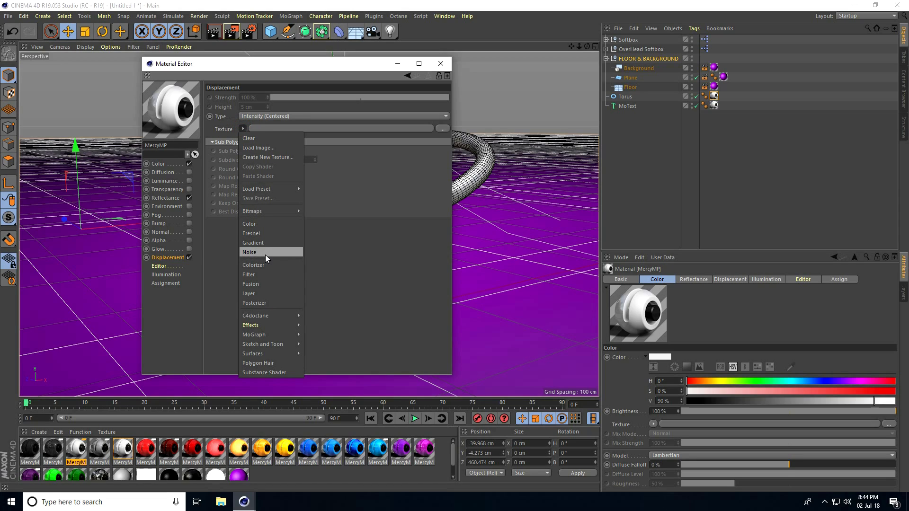
click(249, 252)
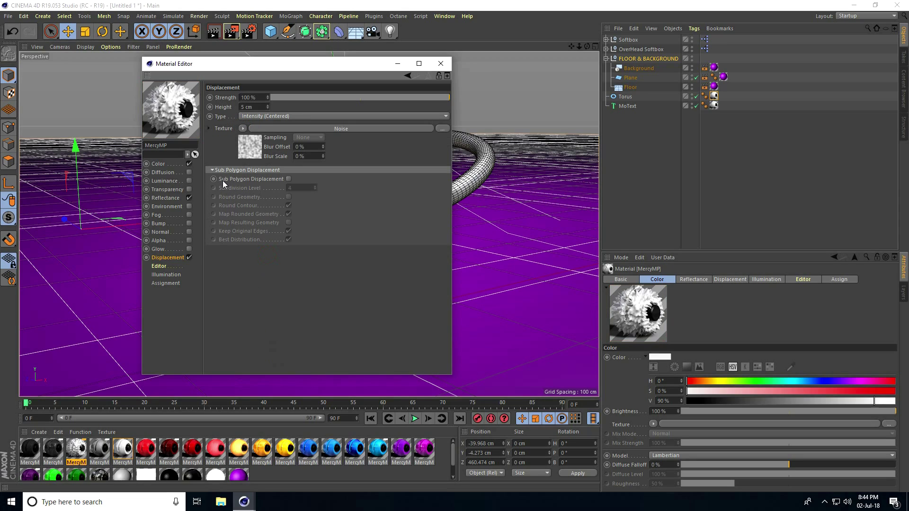
click(288, 179)
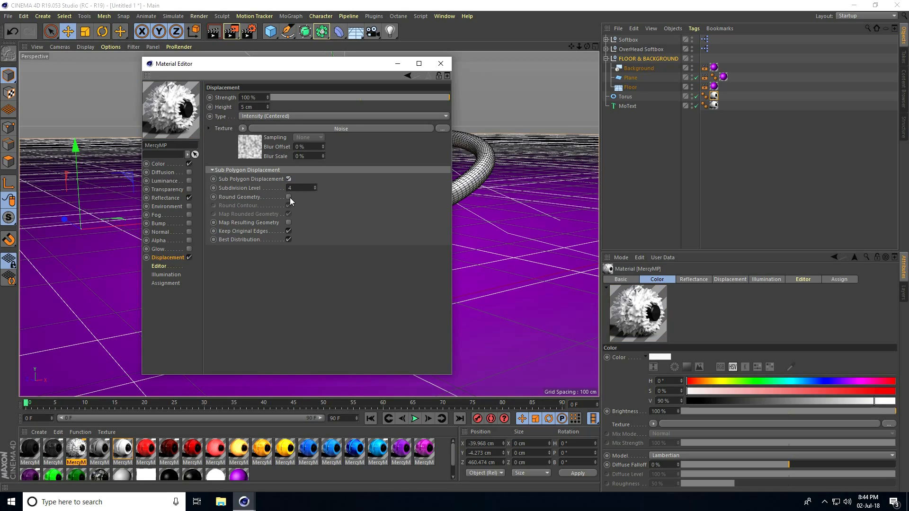
click(288, 197)
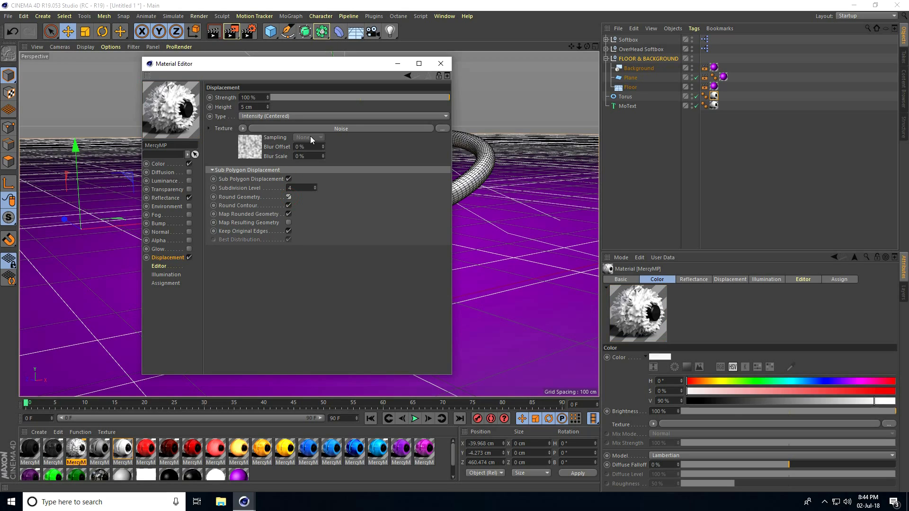
Set the displacement noise pattern to Electric
click(341, 128)
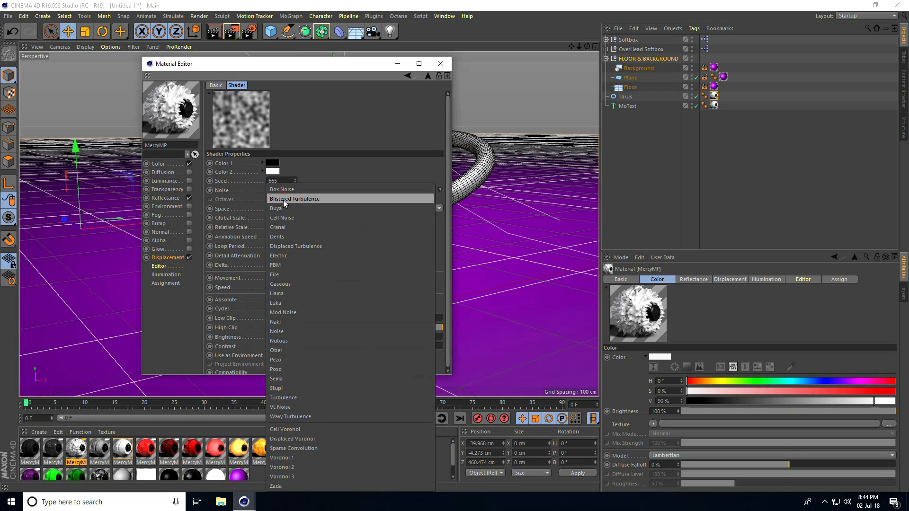
mouse_move(280, 256)
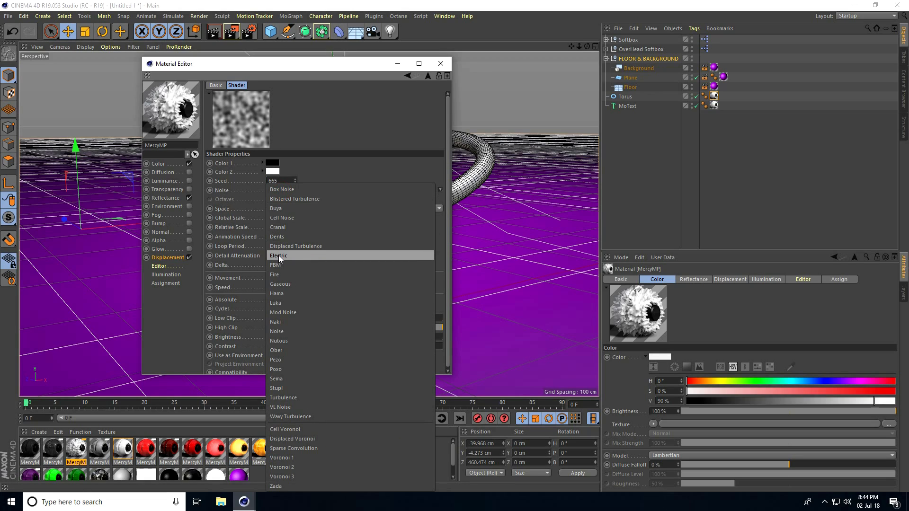
click(278, 256)
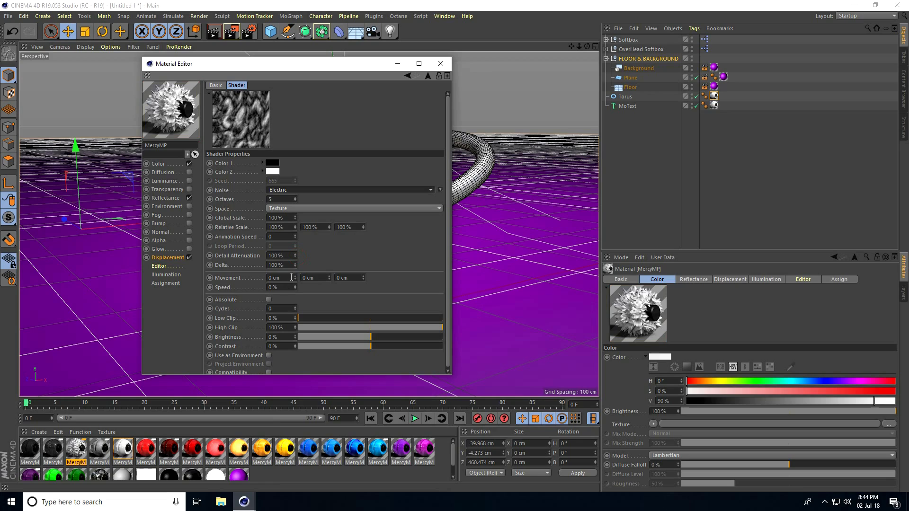
mouse_move(161, 244)
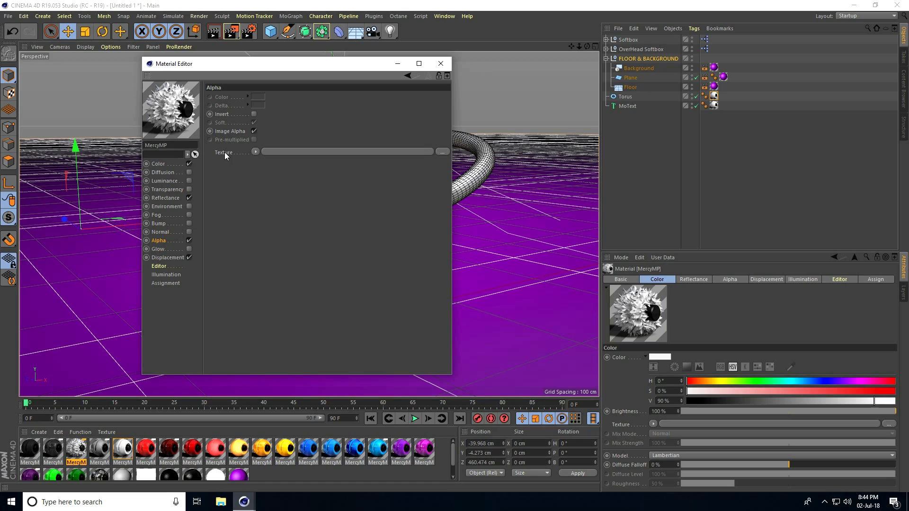
Load a Hama noise shader into the alpha channel at 900% scale, 15% brightness, 95% contrast
click(254, 151)
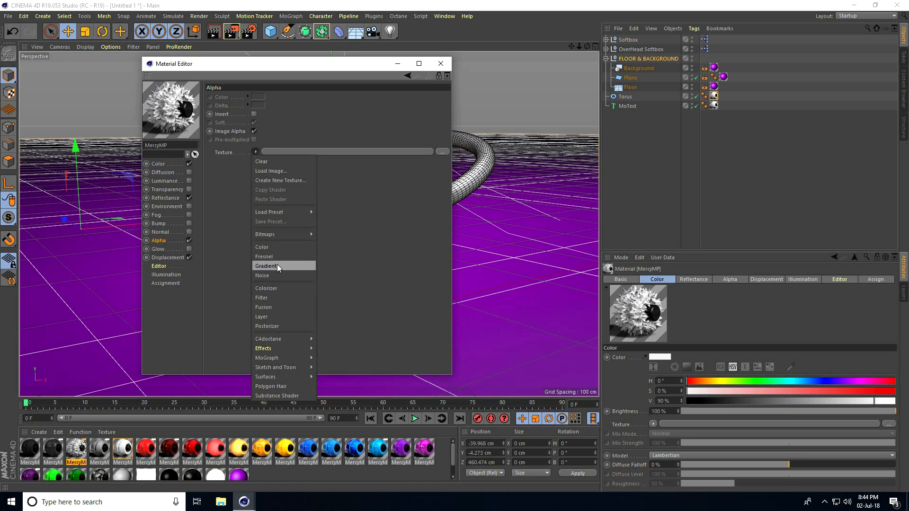
click(262, 275)
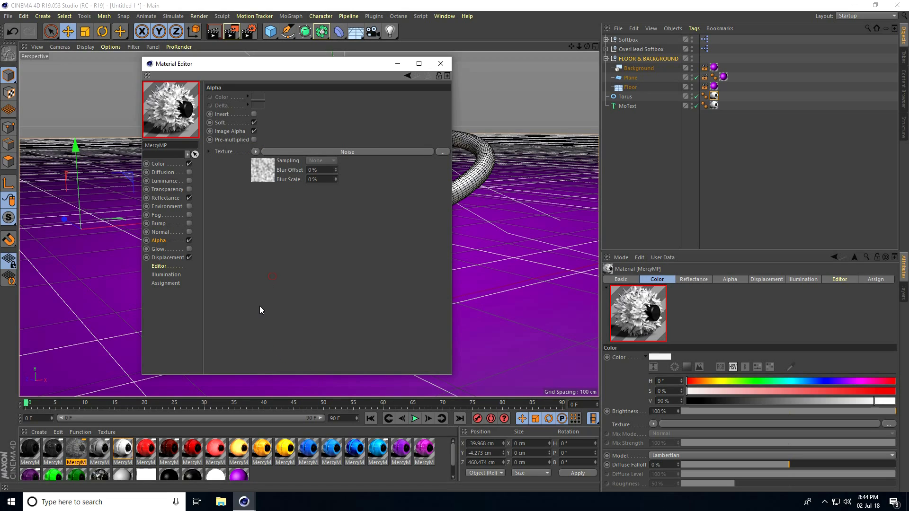
mouse_move(250, 120)
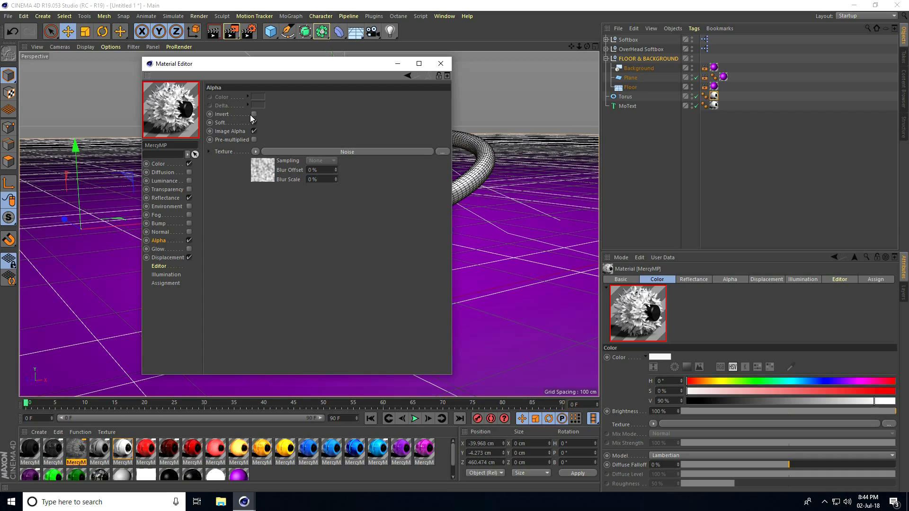
click(252, 122)
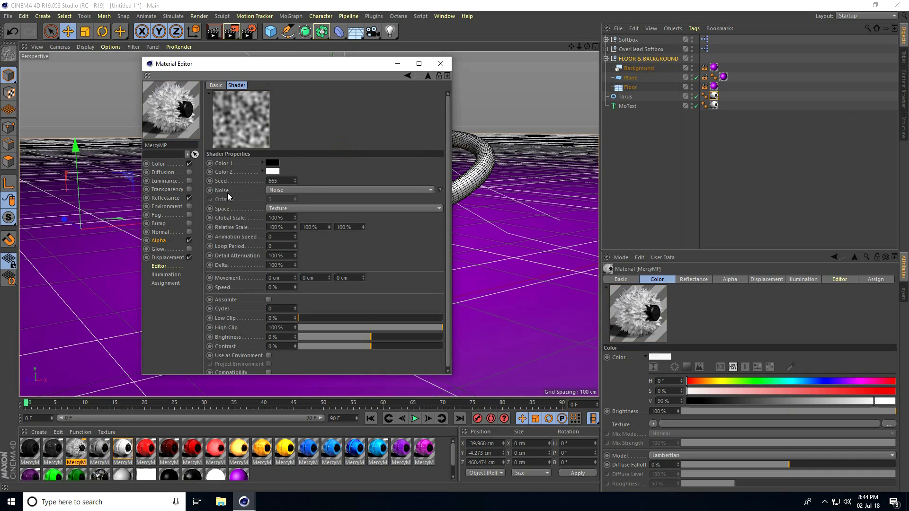
click(347, 189)
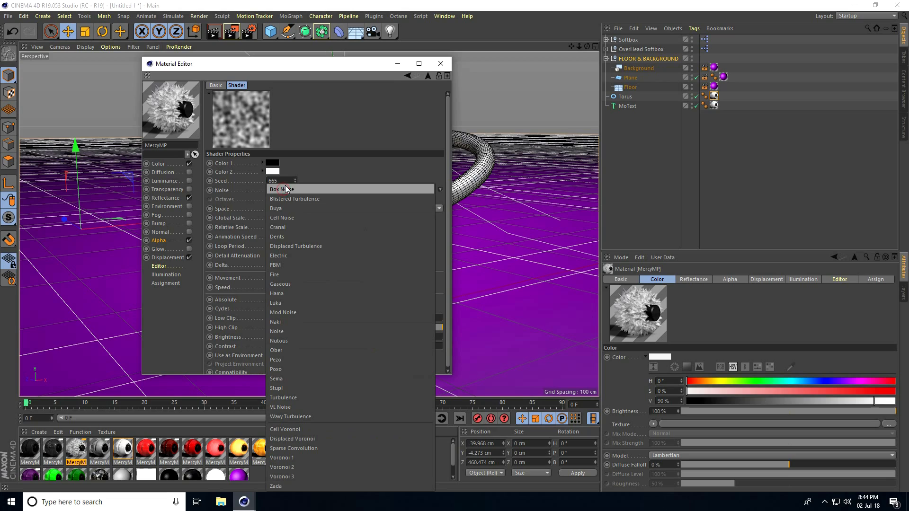
mouse_move(277, 293)
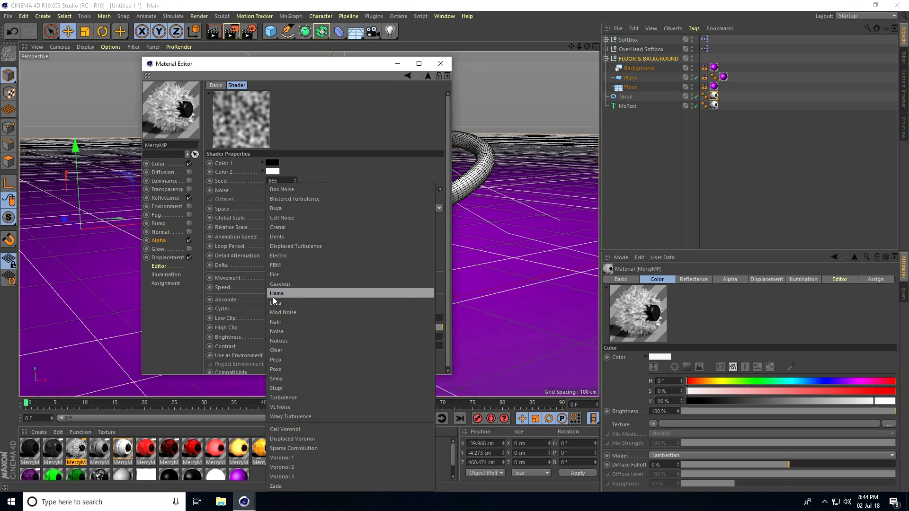
click(277, 293)
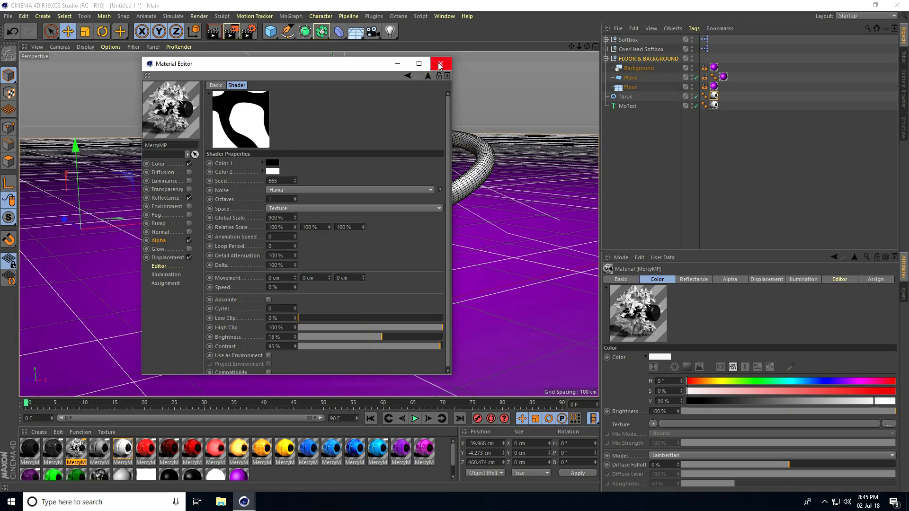
Render a 1280x720 test to the Picture Viewer, dismissing the asset warning
click(439, 64)
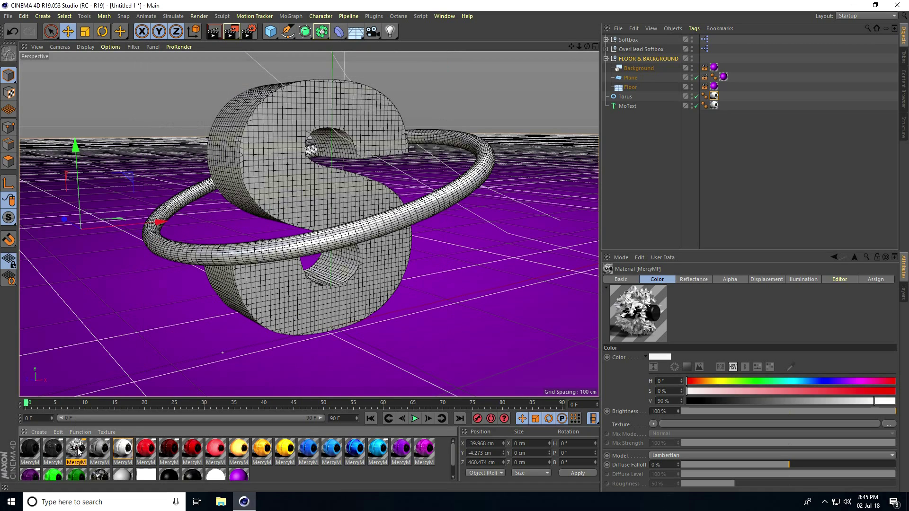
click(722, 105)
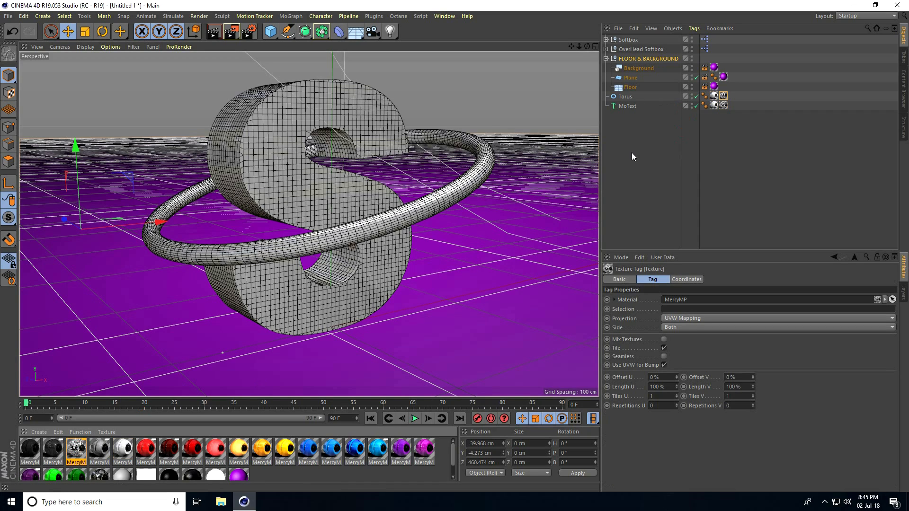
click(230, 31)
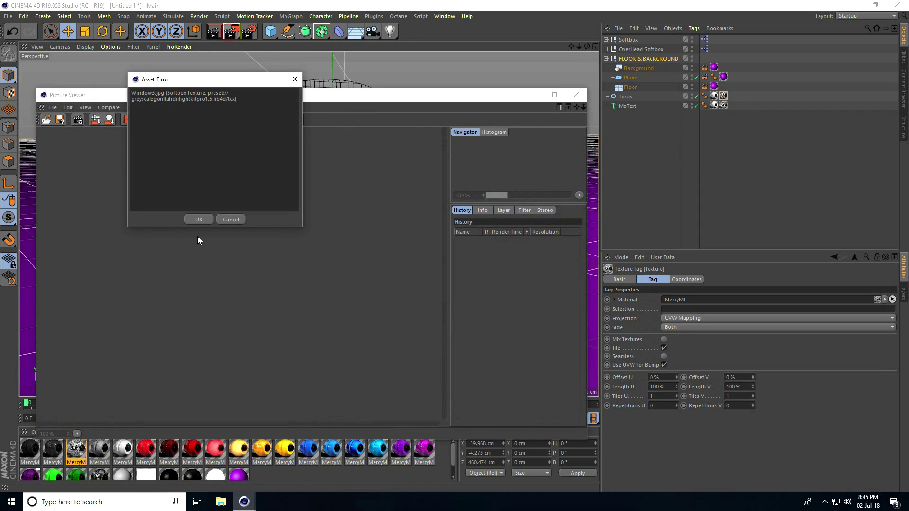
click(198, 218)
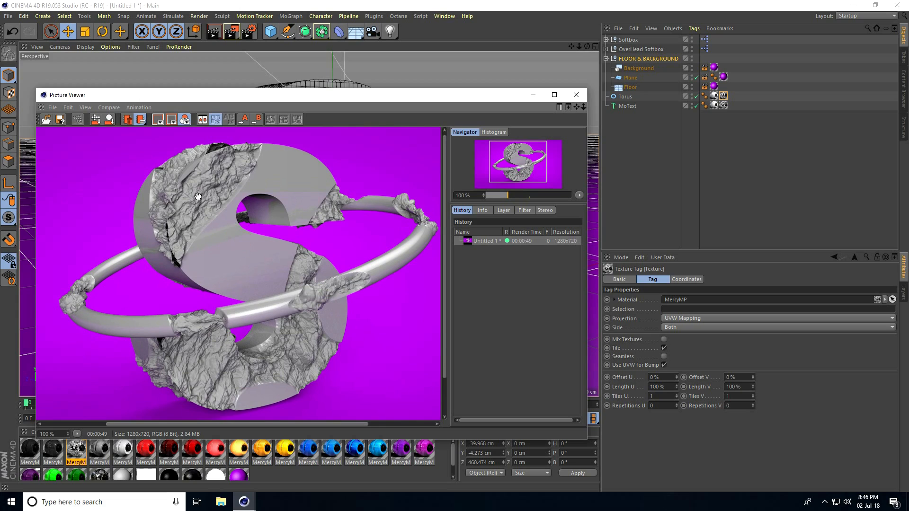
mouse_move(311, 294)
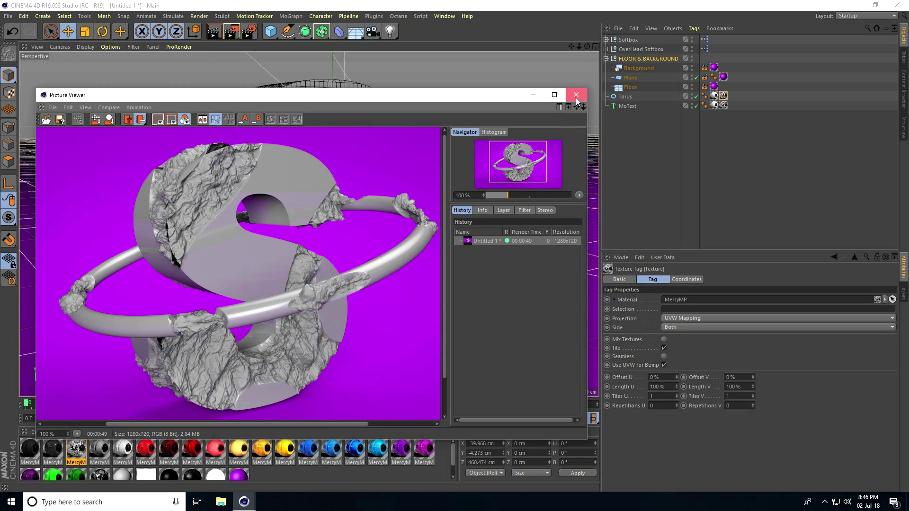
Enable displacement on the yellow material driven by a Voronoi 3 noise texture
click(575, 94)
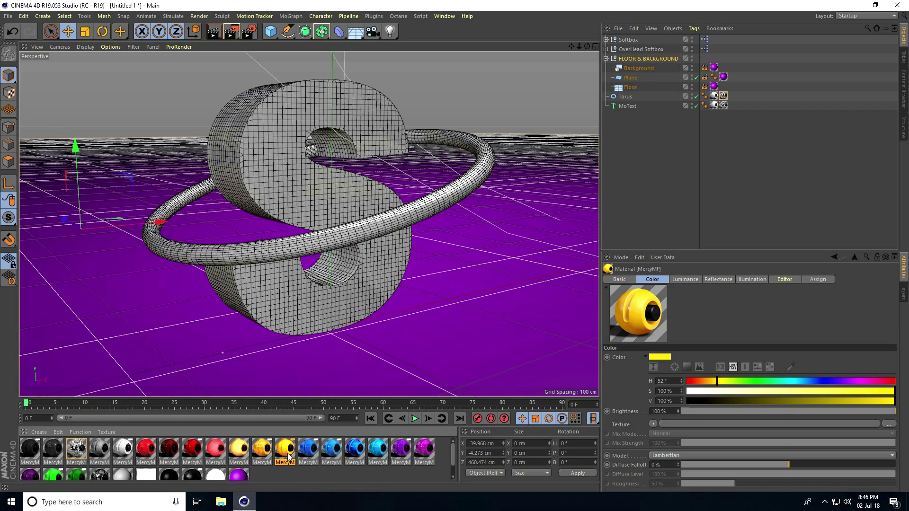
mouse_move(285, 452)
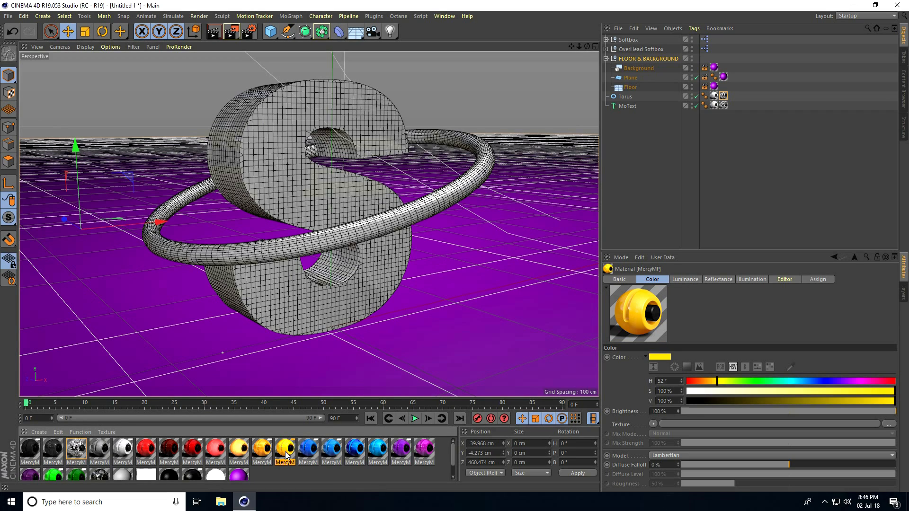
double_click(284, 449)
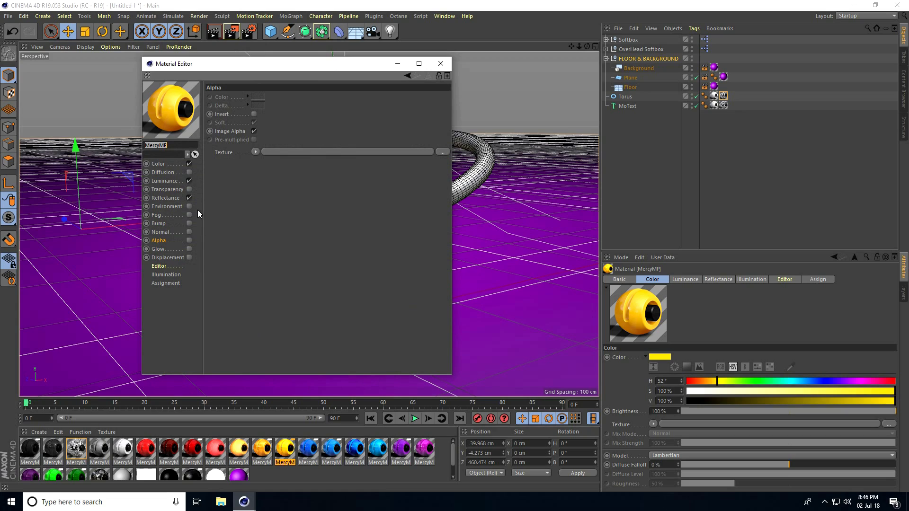
click(167, 257)
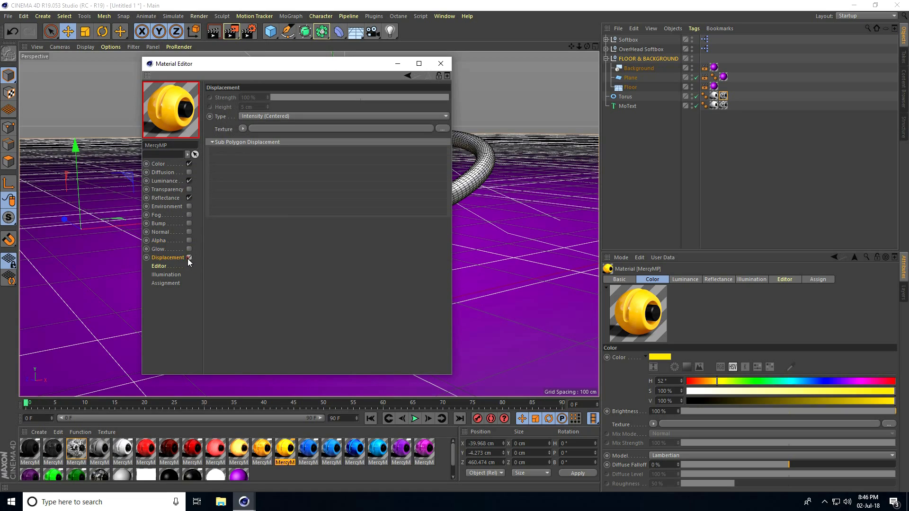
click(214, 142)
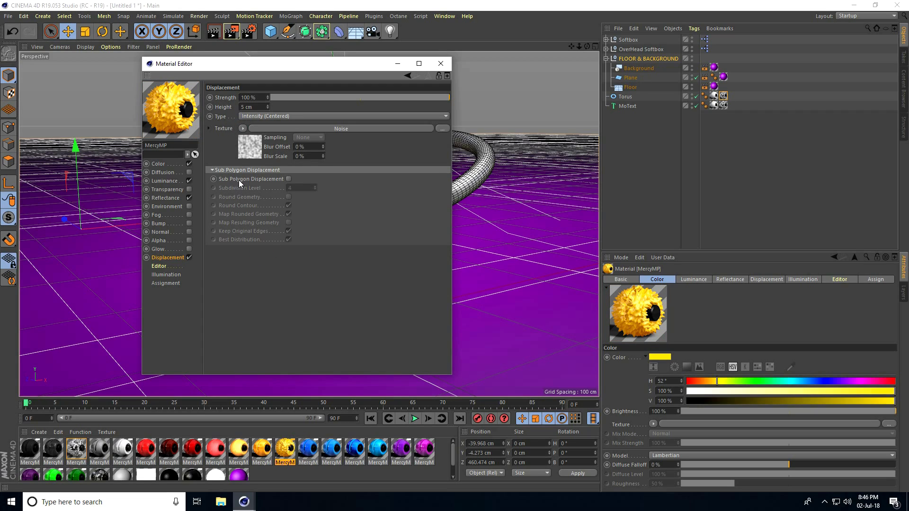
mouse_move(280, 123)
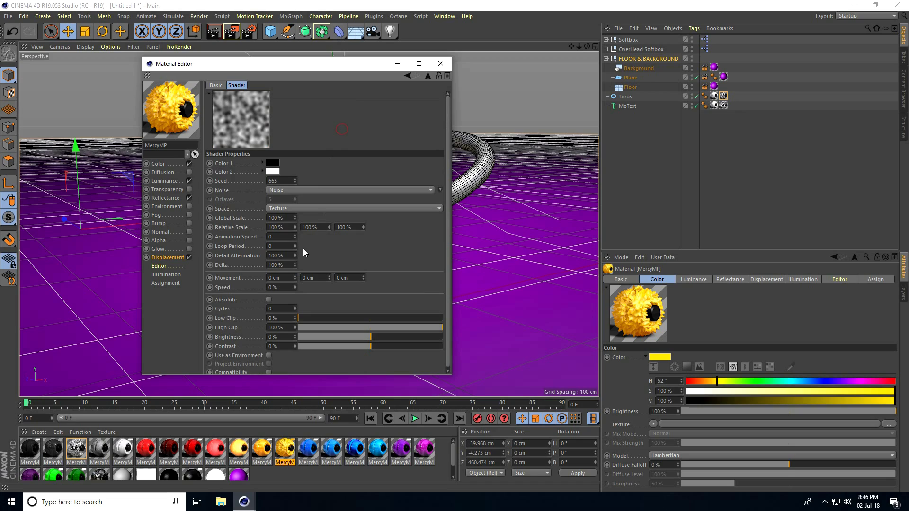
mouse_move(285, 193)
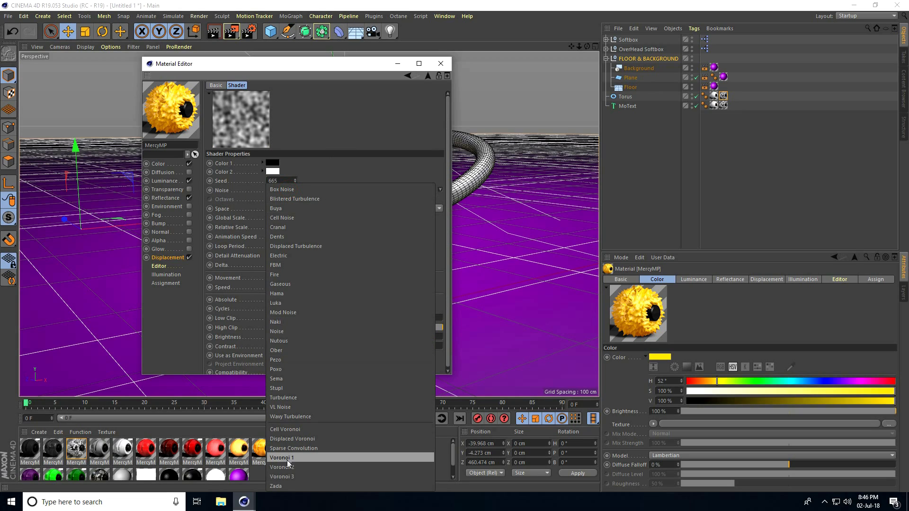
click(282, 476)
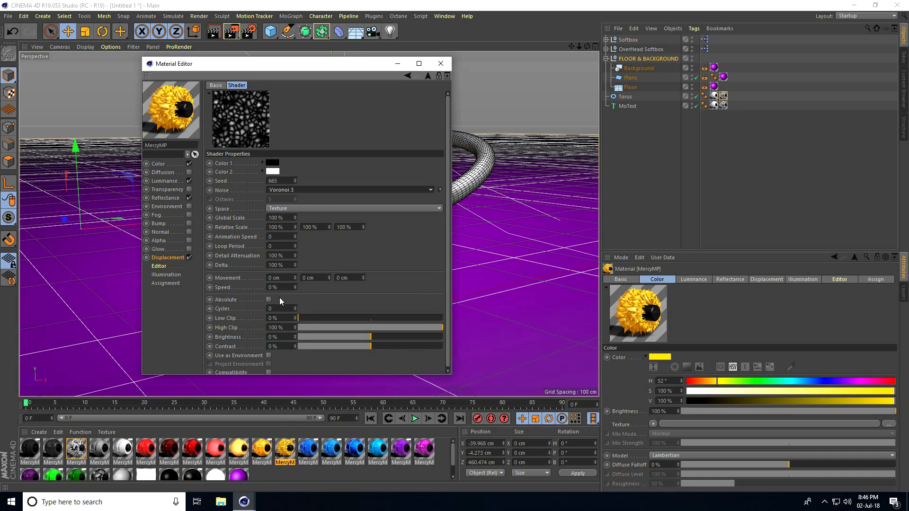
mouse_move(167, 245)
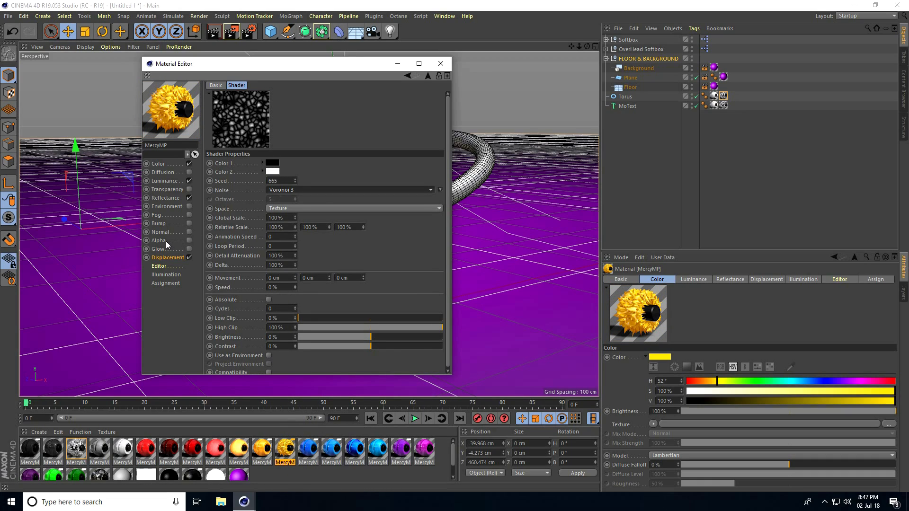
Enable the yellow material's Alpha channel with a Noise shader of the Hama type
click(147, 239)
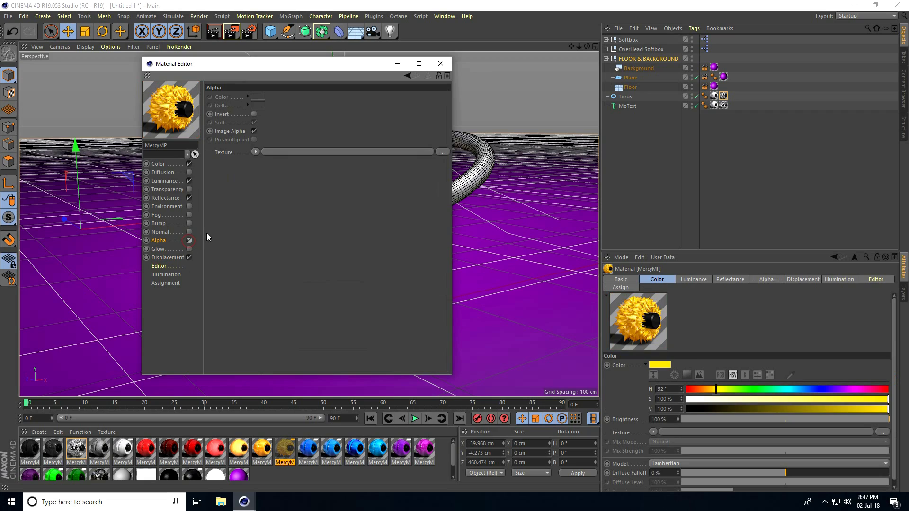
click(255, 151)
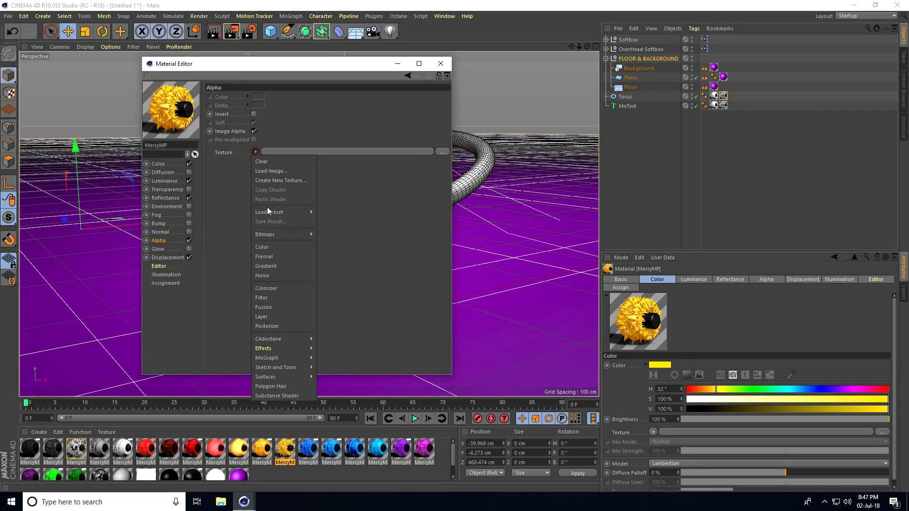
click(262, 276)
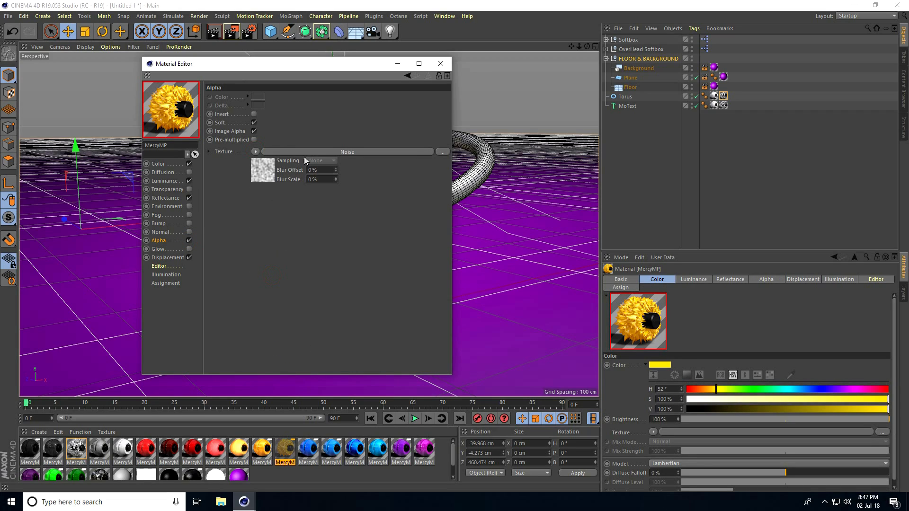
click(261, 170)
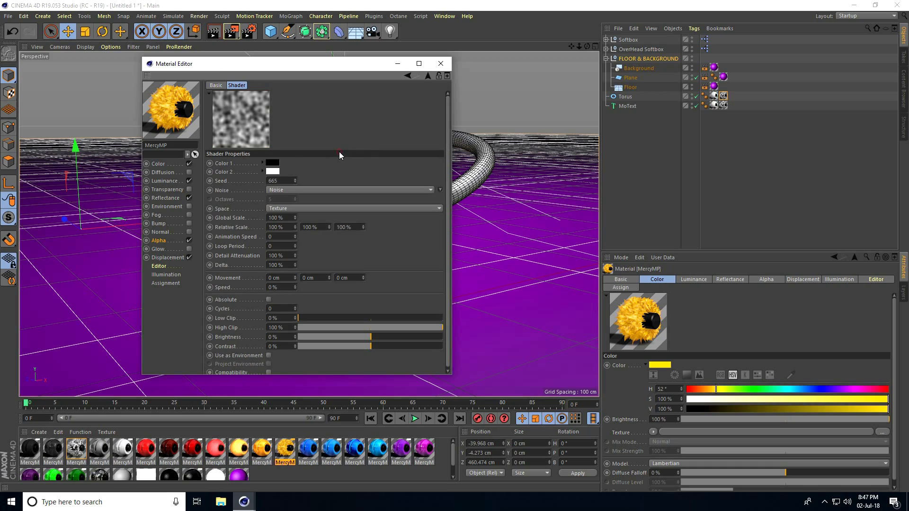
click(436, 189)
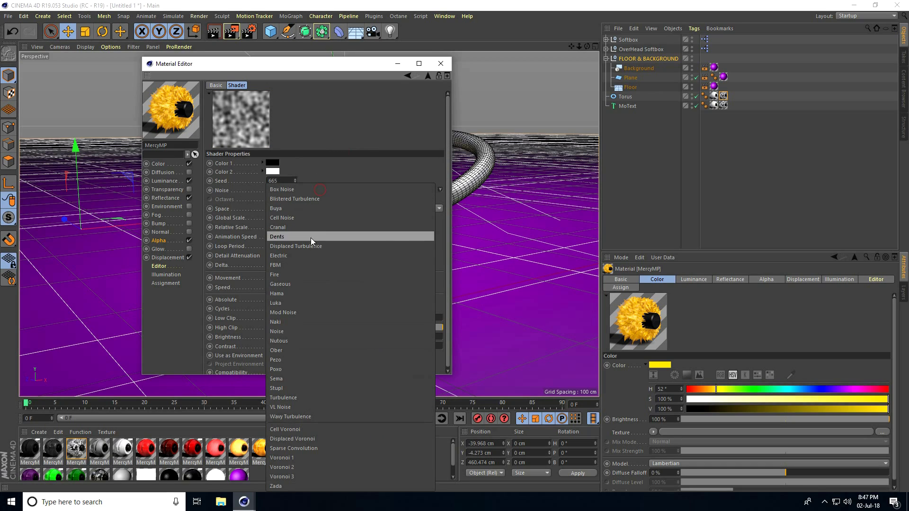
mouse_move(284, 293)
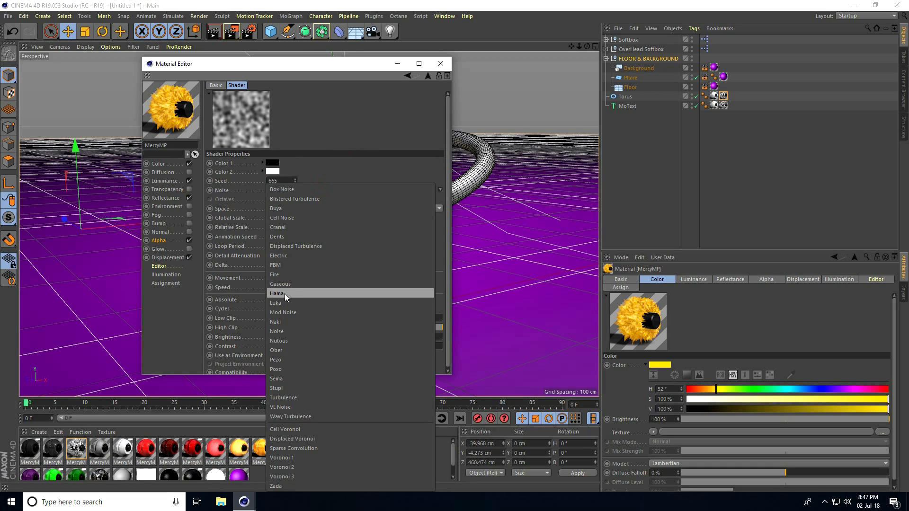
click(278, 294)
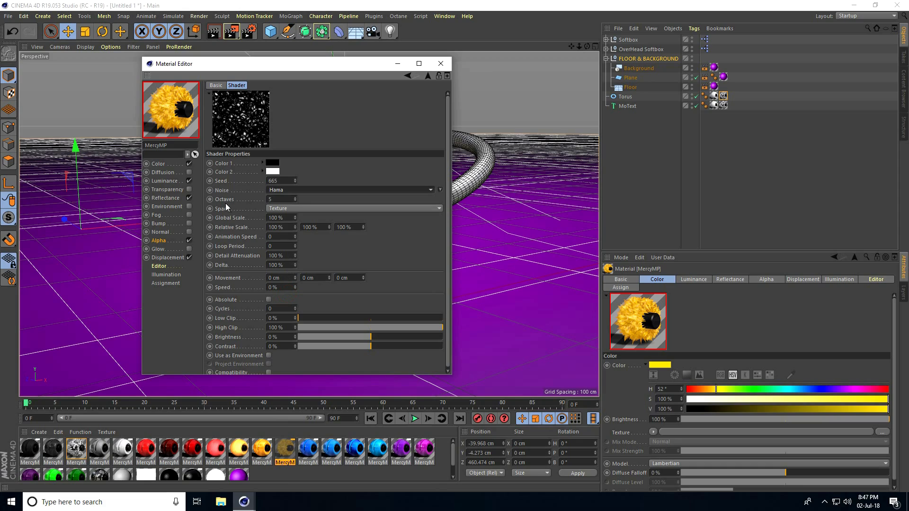
Set the alpha noise to octaves 0.5, global scale 900%, cycles 6 and seed 666
triple_click(278, 199)
text(0.5)
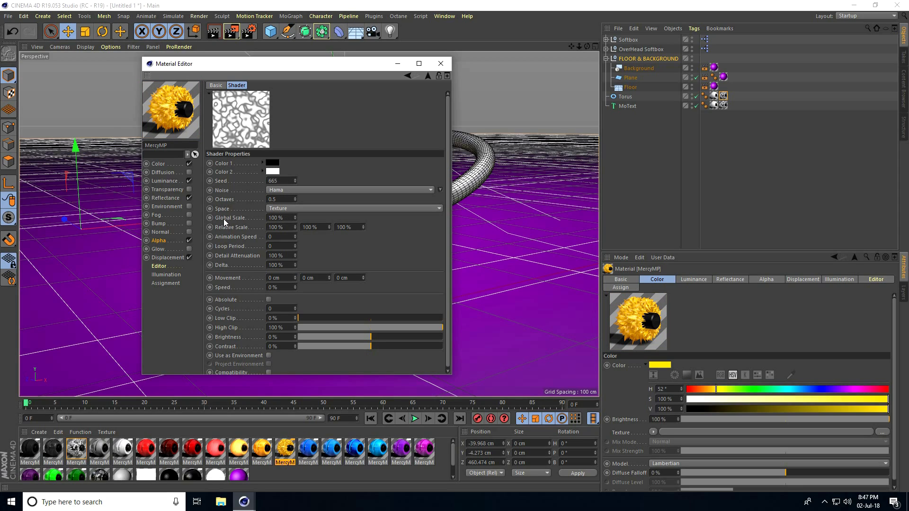
triple_click(275, 217)
text(900)
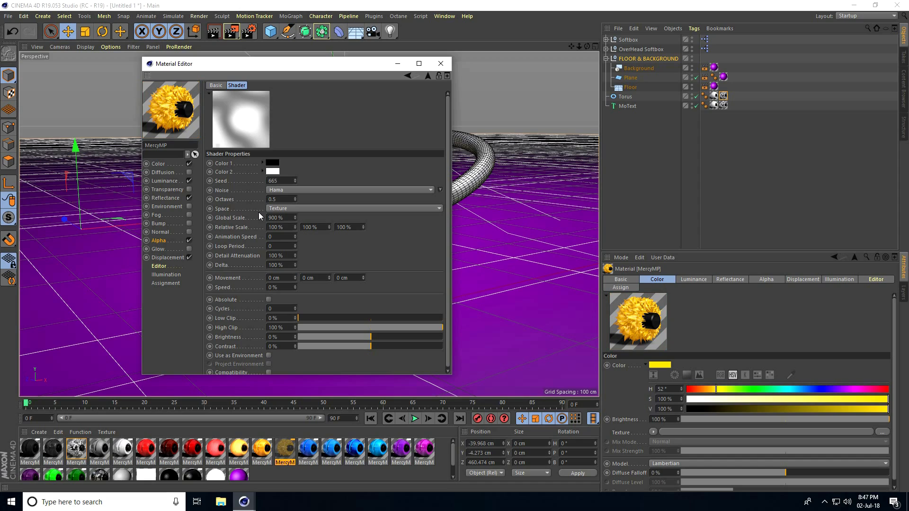
mouse_move(218, 313)
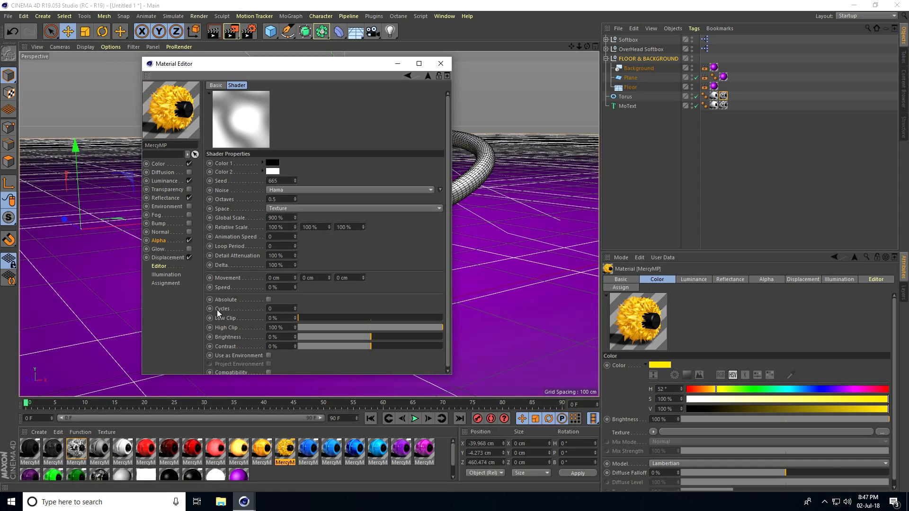
triple_click(275, 307)
text(6)
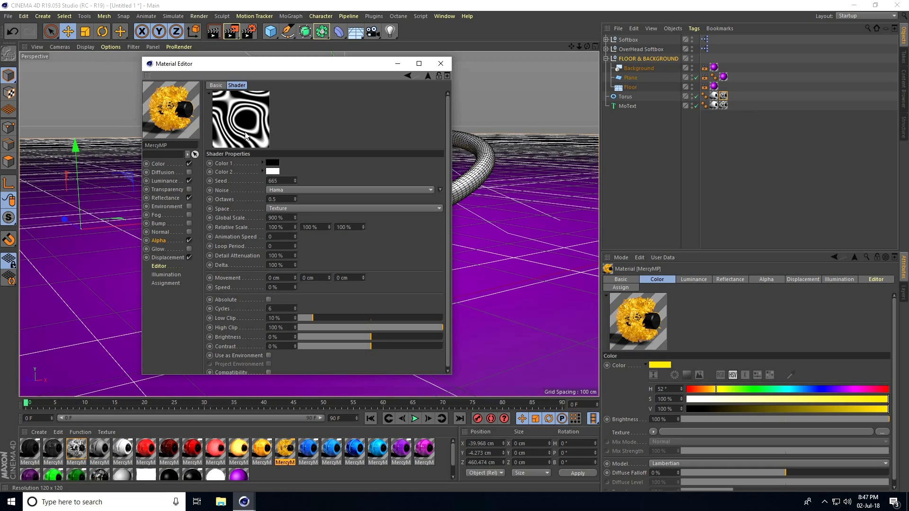
mouse_move(222, 186)
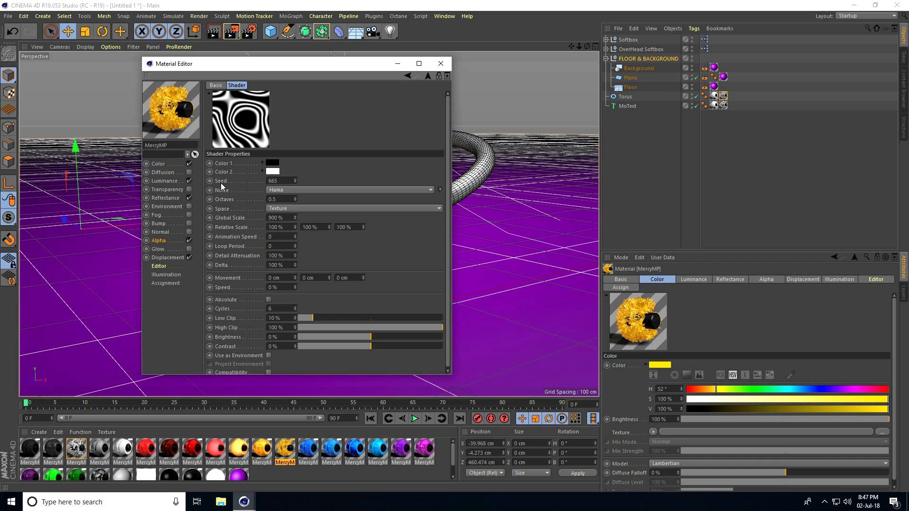
click(295, 180)
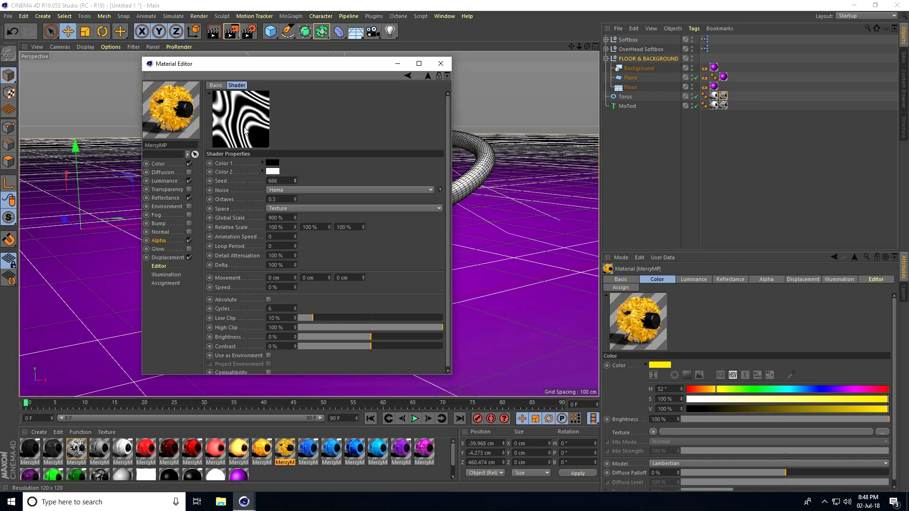
Render the rocky orange-striped S with its torus ring to the Picture Viewer
click(440, 64)
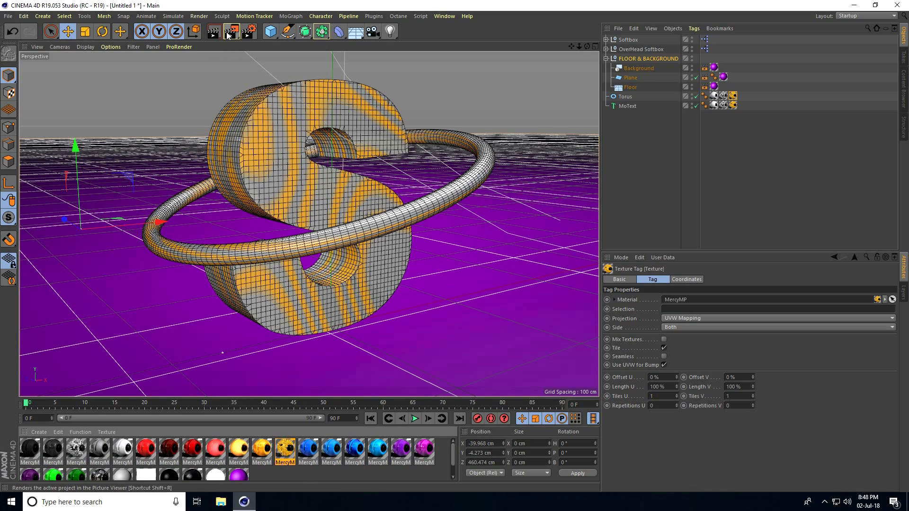
click(230, 31)
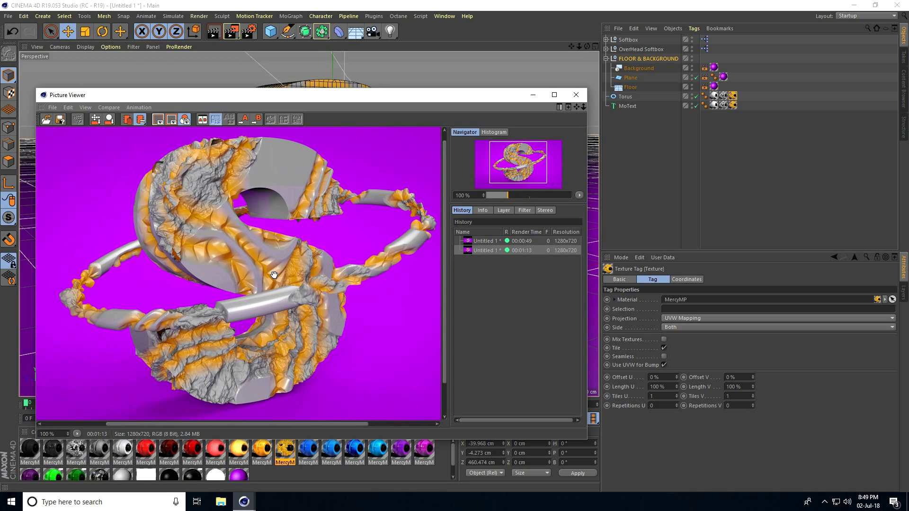
Add Ambient Occlusion and Global Illumination effects in the Render Settings
click(575, 94)
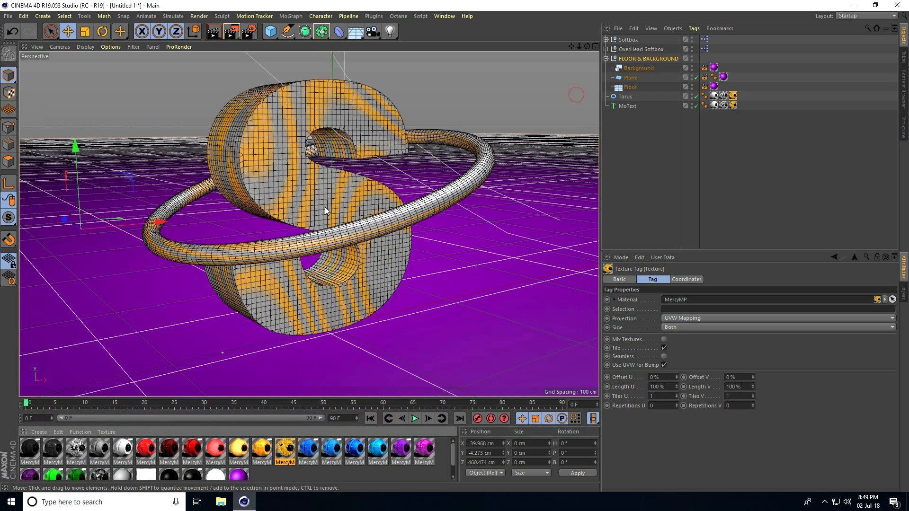
mouse_move(308, 187)
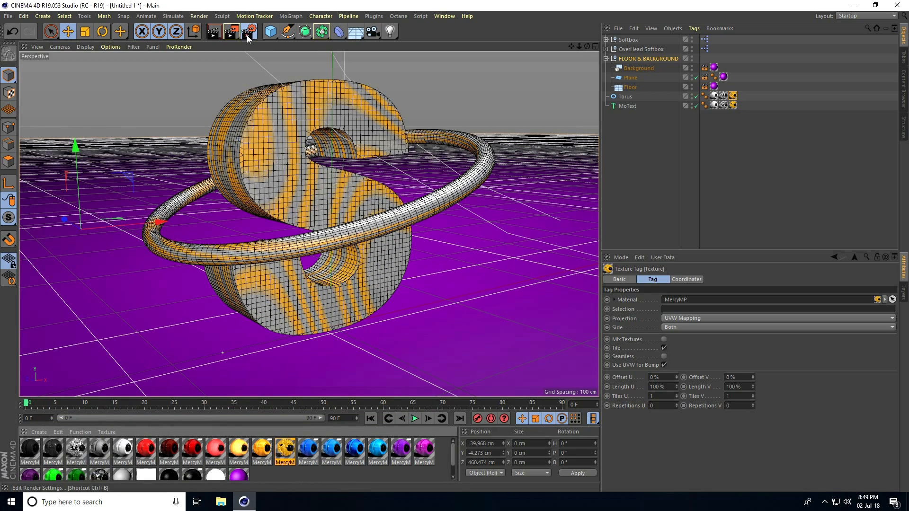
click(247, 31)
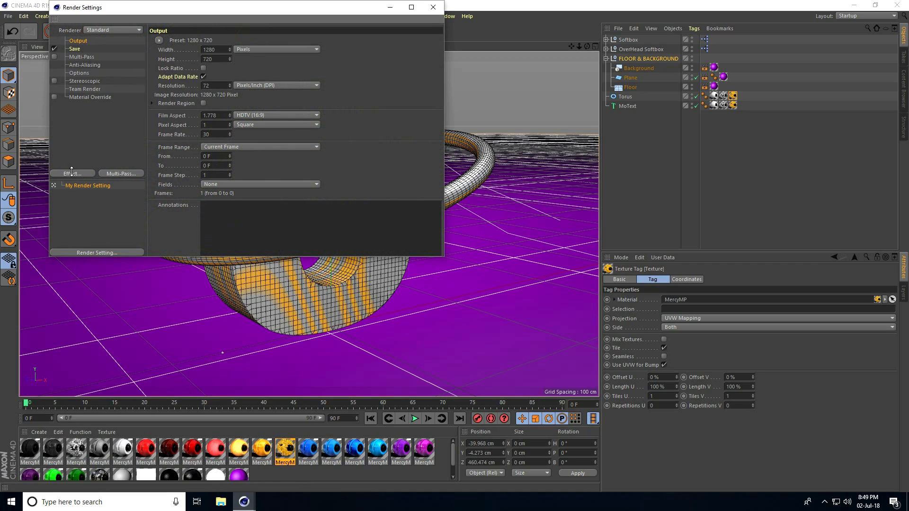
click(72, 173)
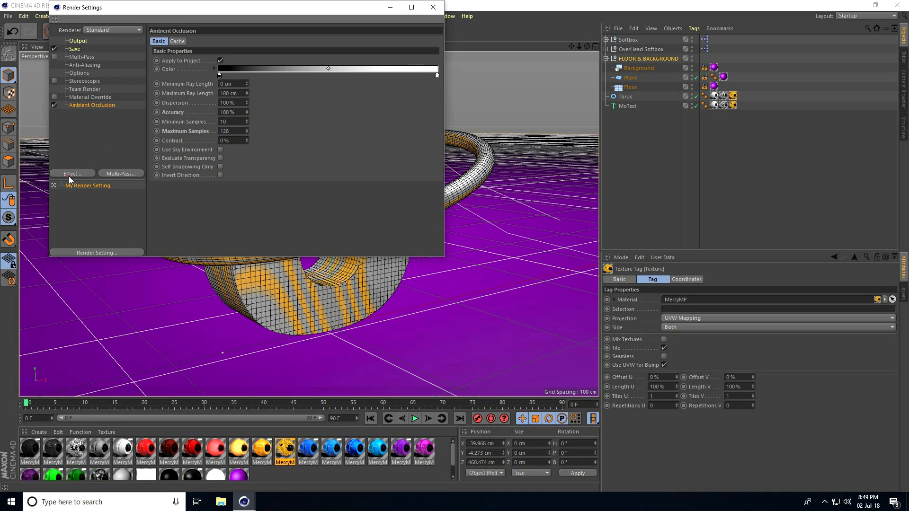
click(72, 173)
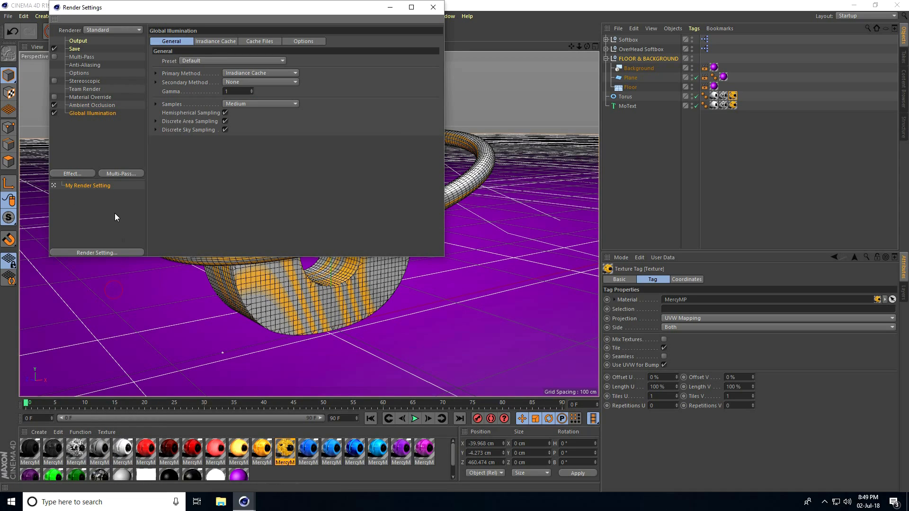
Set anti-aliasing to Best and output to the HDTV 1080 (1920x1080) preset
click(84, 64)
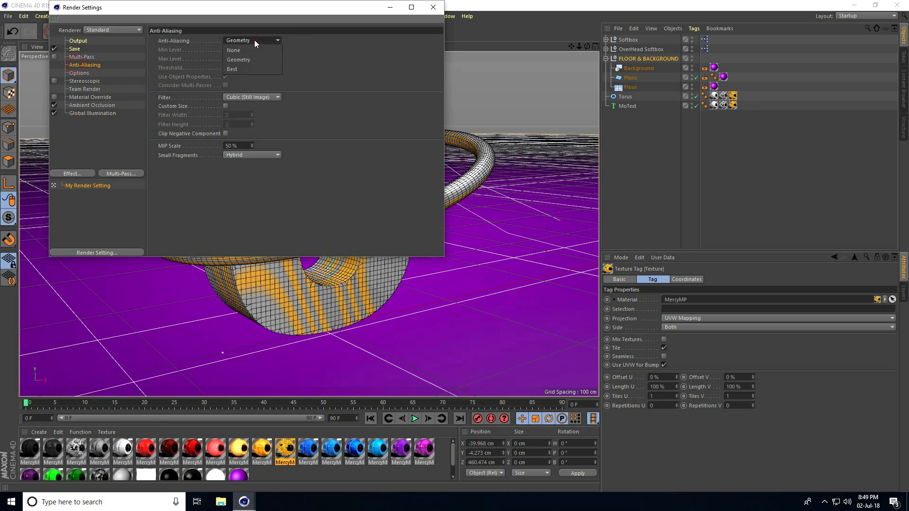
click(78, 41)
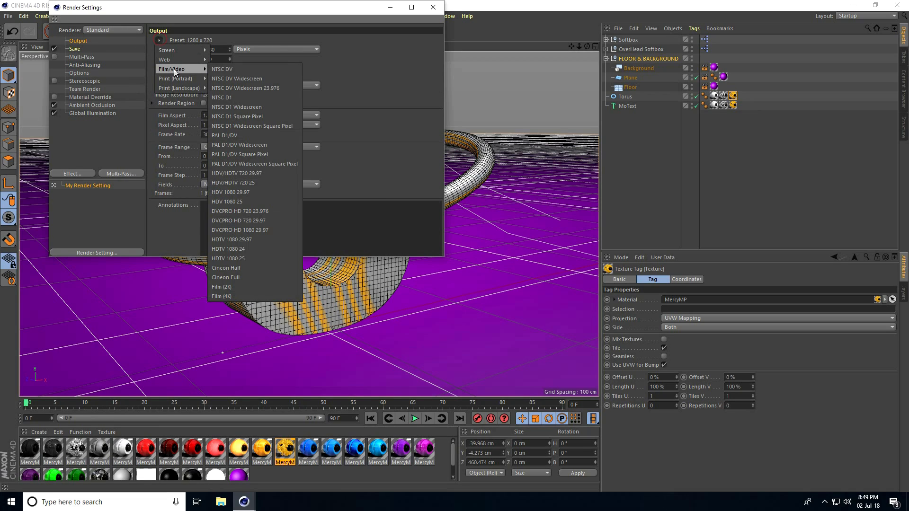
click(231, 239)
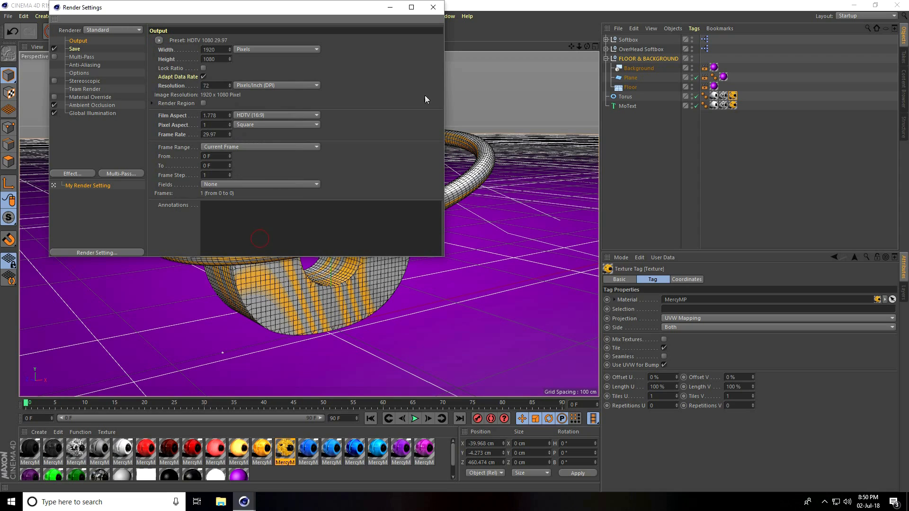
Start the full-HD render in the Picture Viewer, dismissing the missing asset error
click(432, 6)
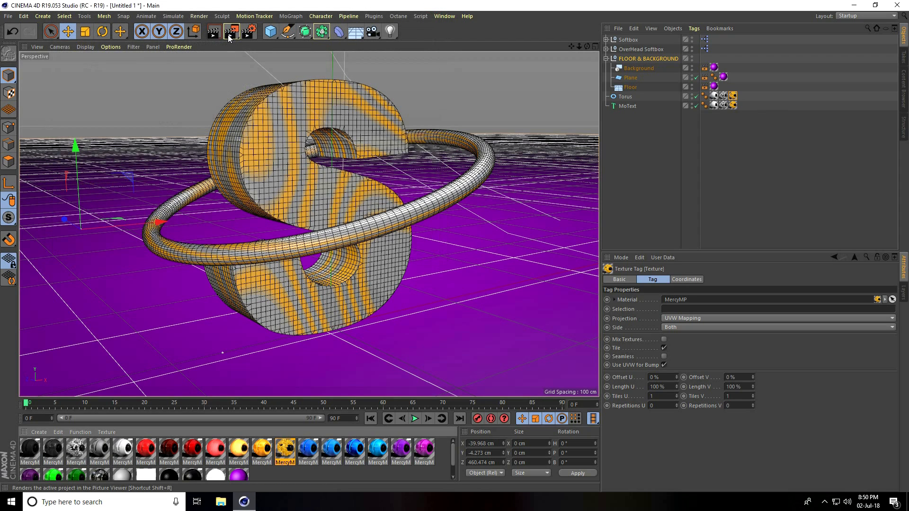
click(230, 31)
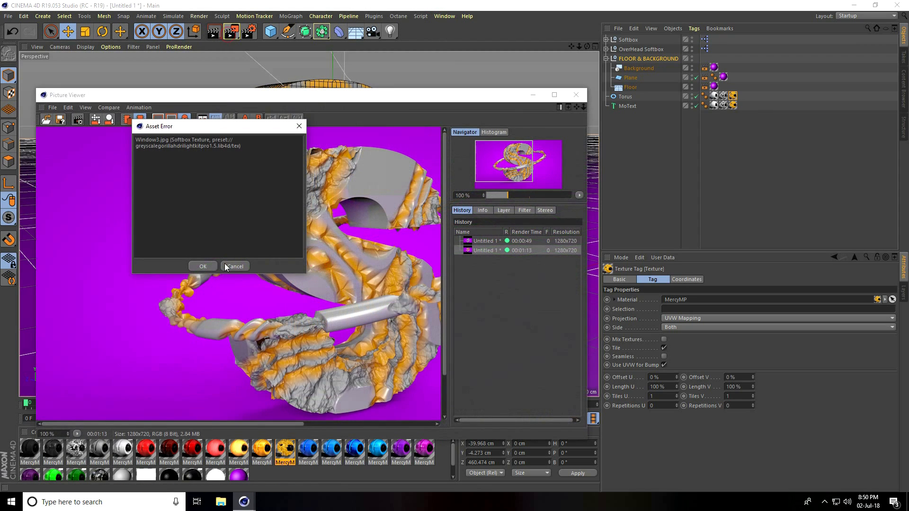
click(203, 266)
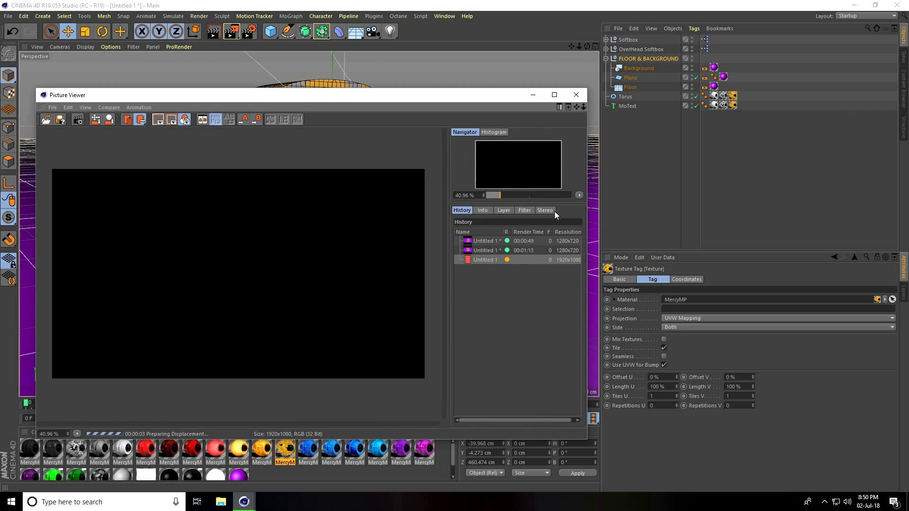
Enable the Picture Viewer's colour filter with saturation at 20%
click(523, 210)
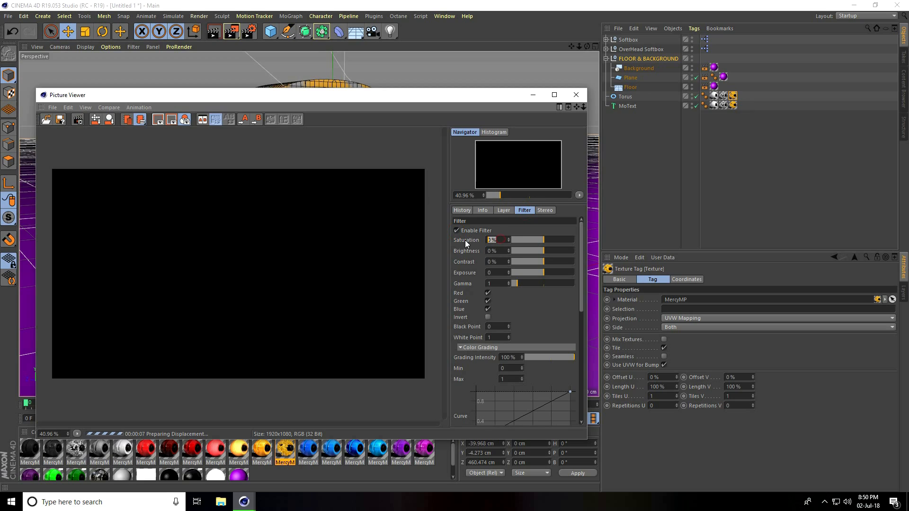
text(20)
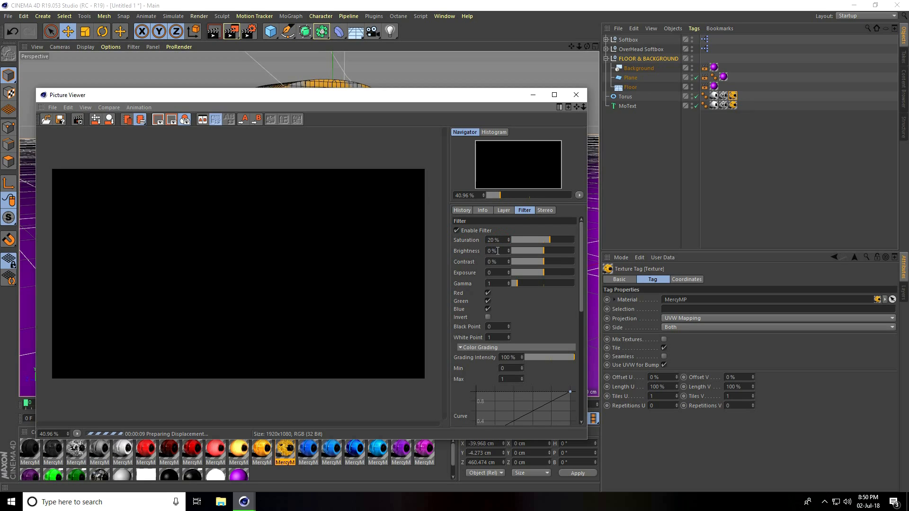